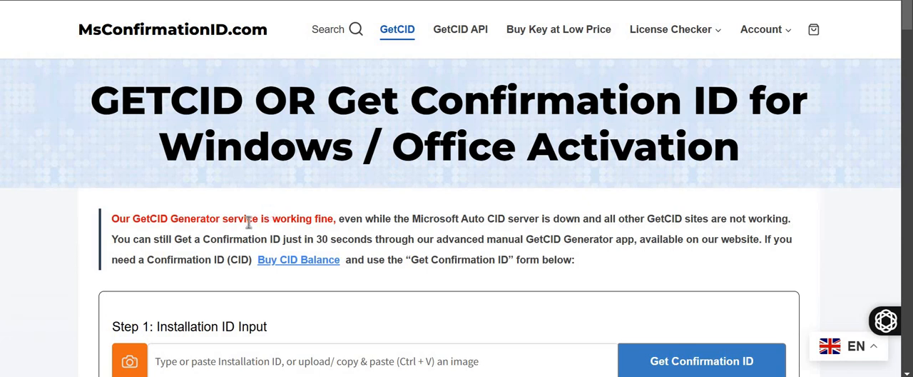
mouse_move(516, 216)
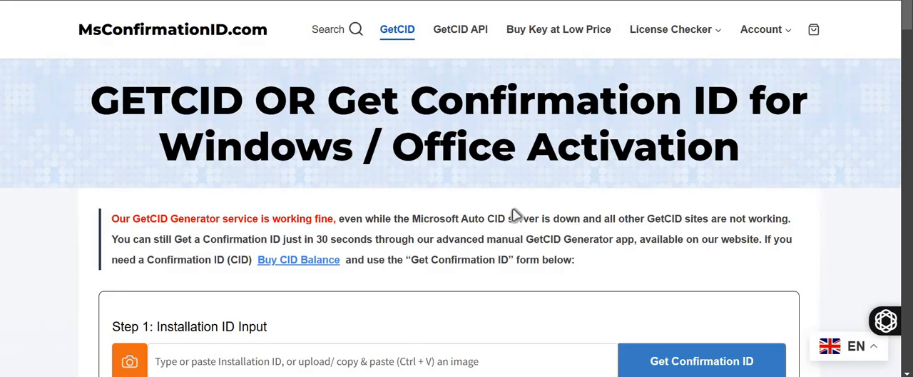
mouse_move(203, 178)
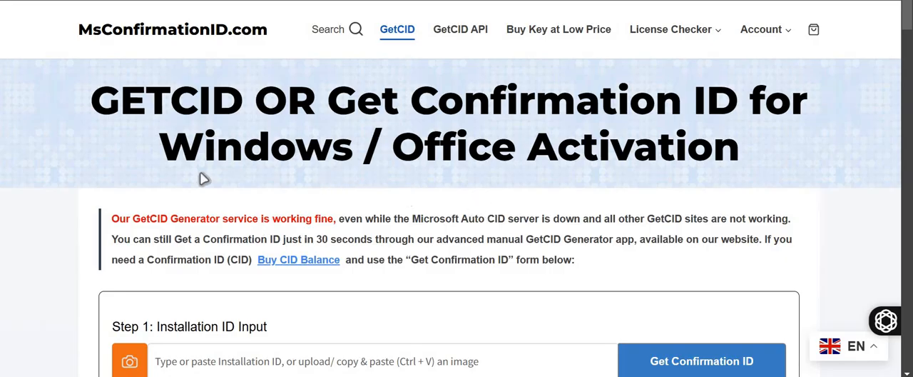
Step: Scroll past the Installation ID form to the 'Choose Your GetCID Plan' cards, from 1 CID at $1.60
scroll("down", 3)
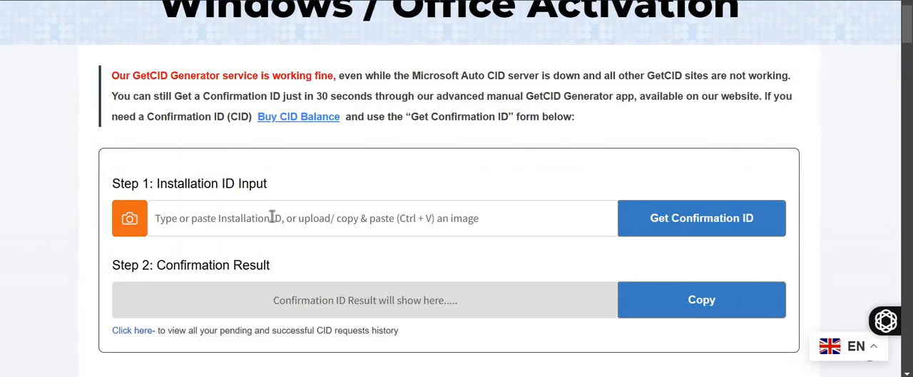
scroll("up", 3)
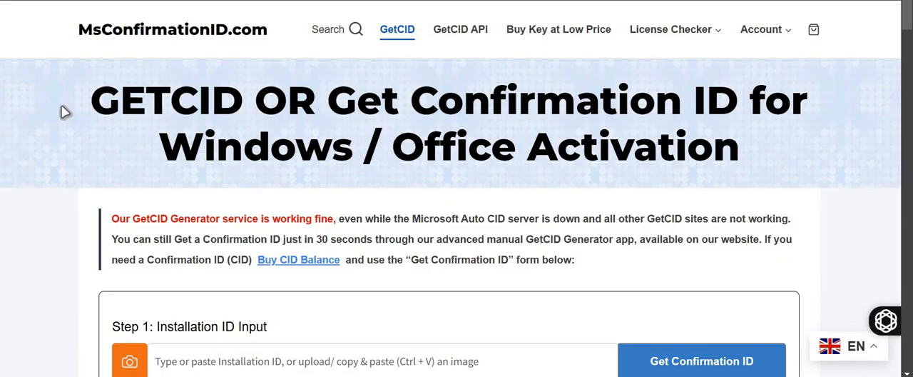
mouse_move(236, 52)
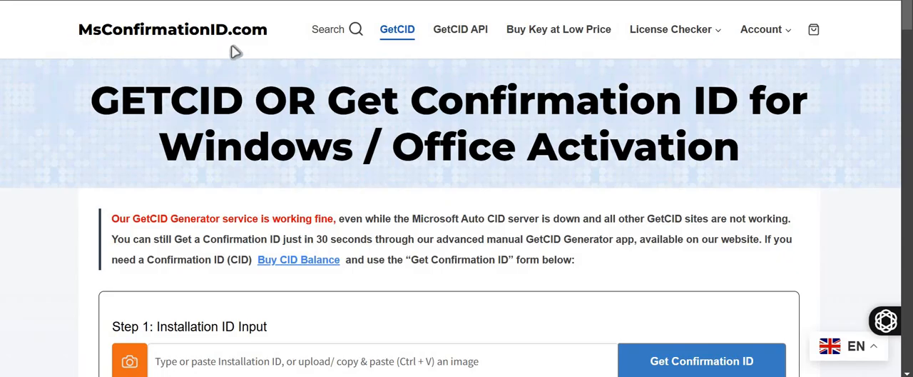
scroll("down", 3)
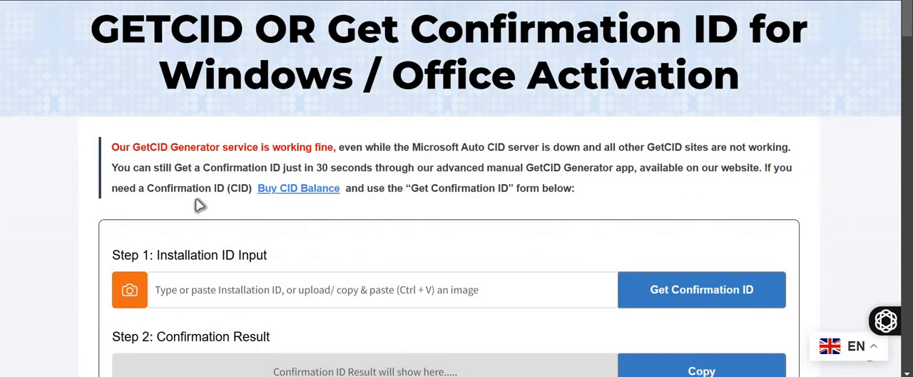
scroll("down", 3)
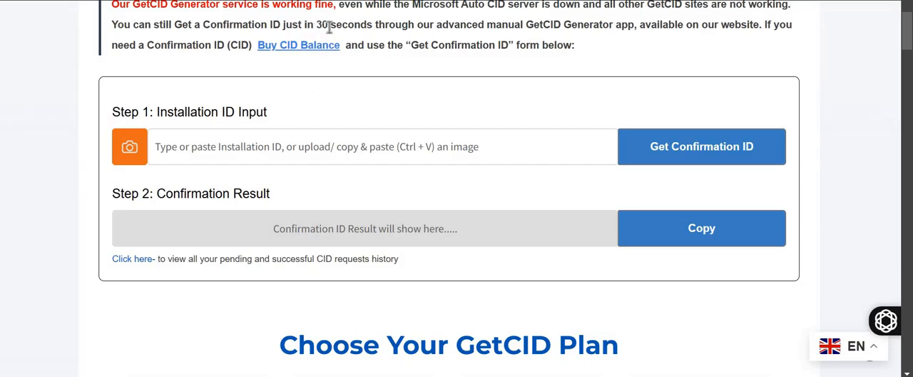
mouse_move(338, 157)
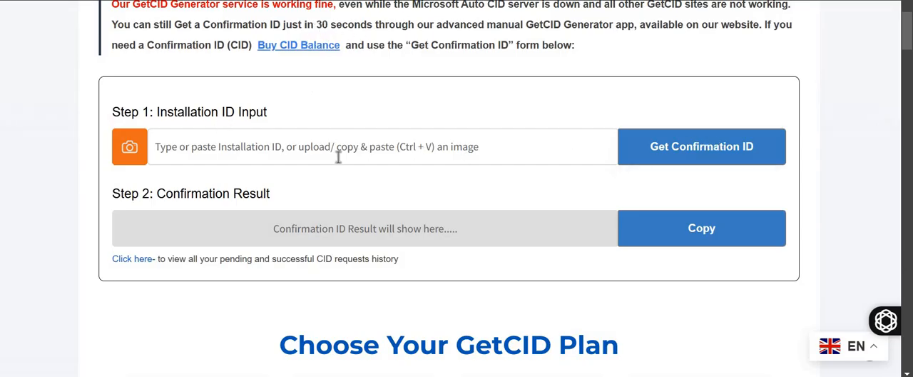
scroll("down", 3)
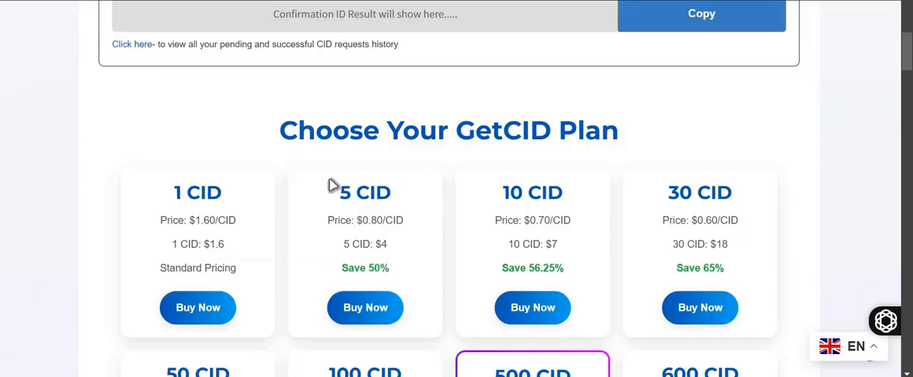
scroll("up", 3)
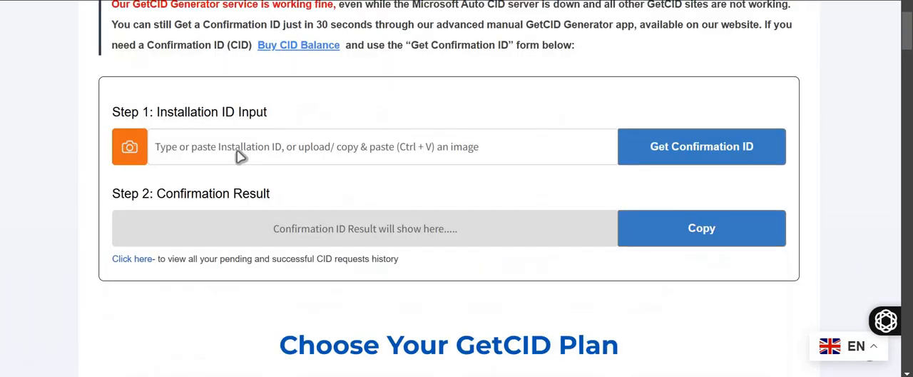
scroll("up", 3)
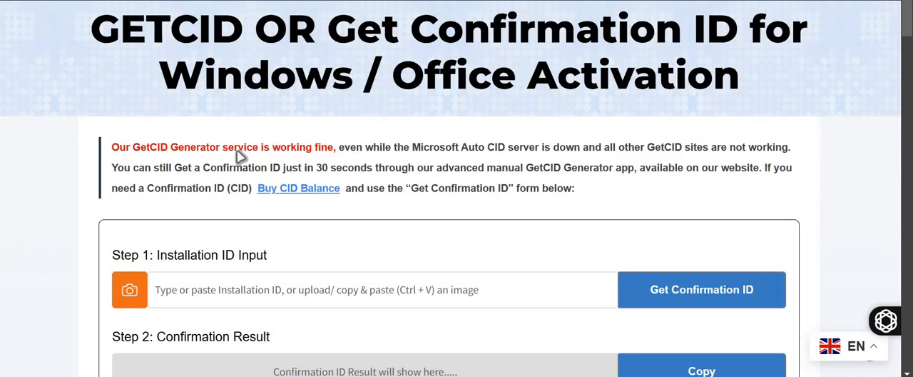
mouse_move(307, 164)
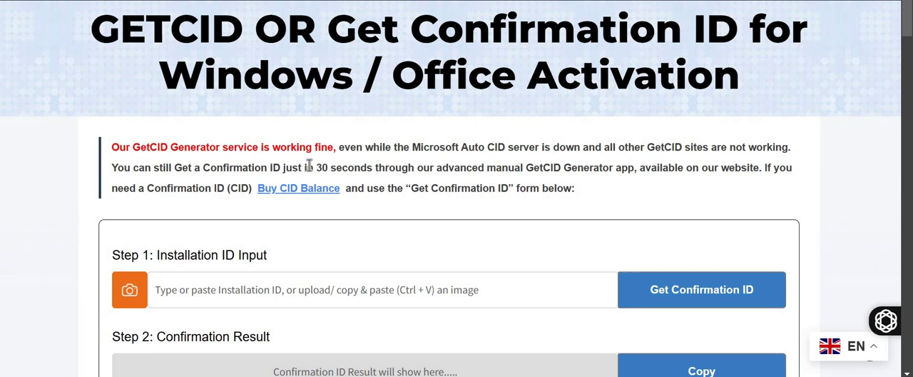
scroll("down", 3)
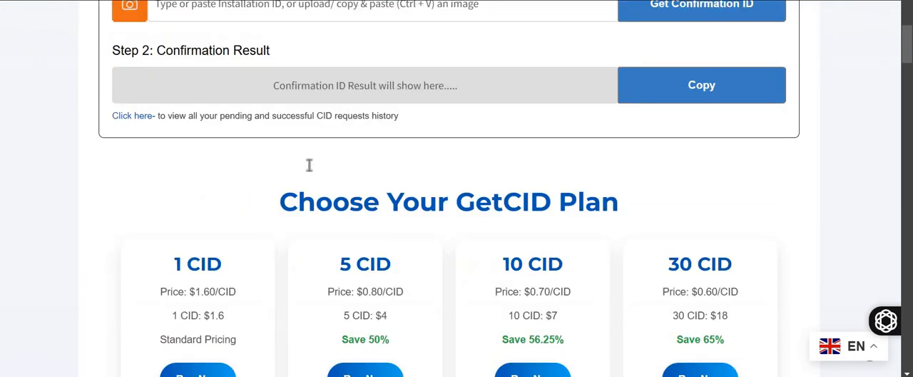
scroll("down", 3)
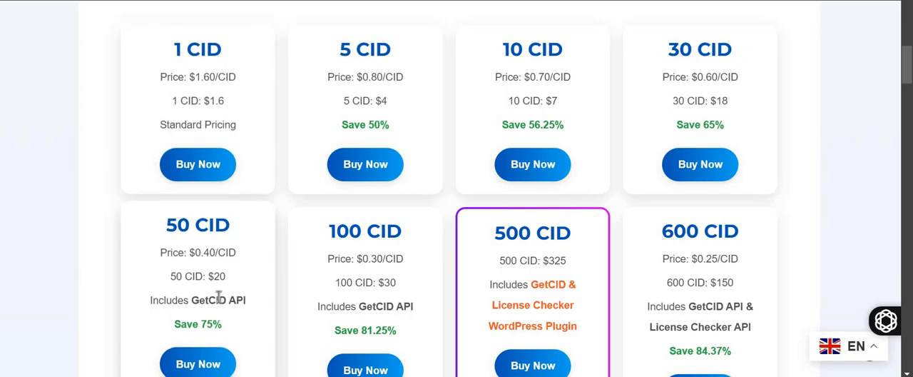
scroll("up", 3)
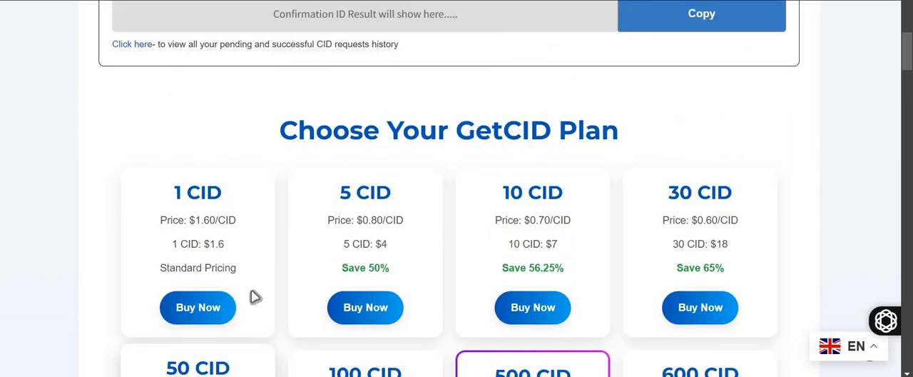
scroll("down", 3)
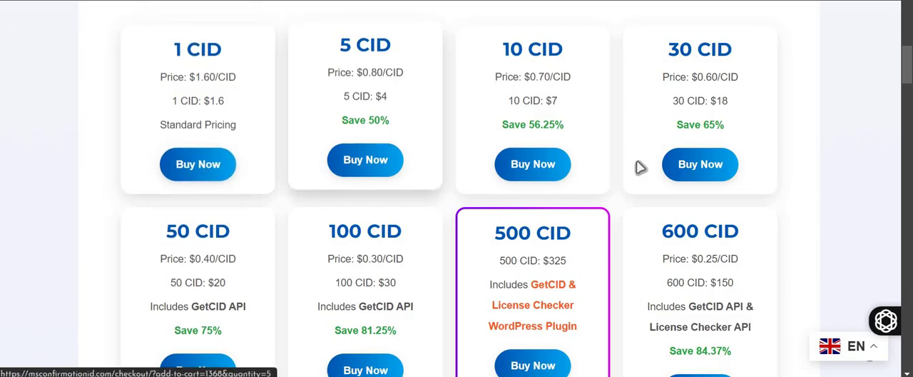
scroll("down", 3)
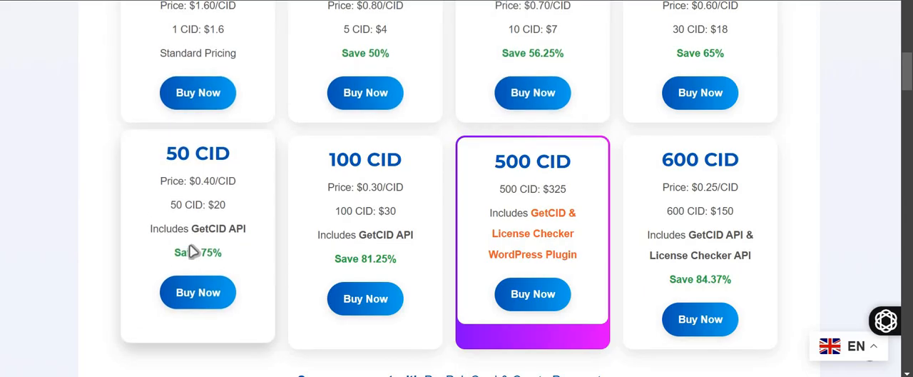
mouse_move(173, 191)
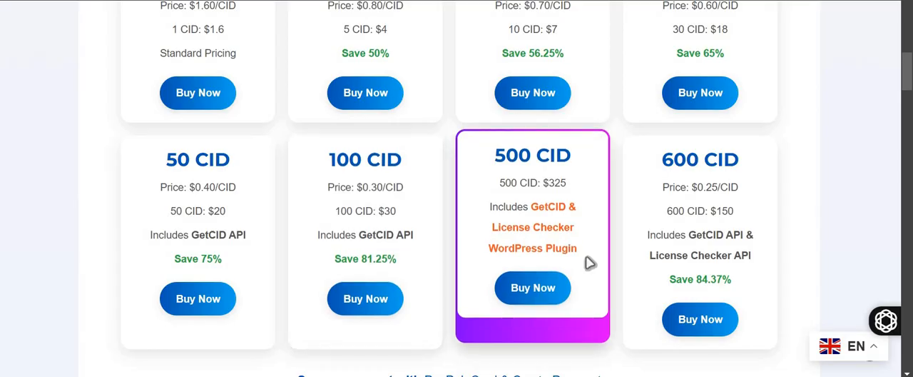
mouse_move(564, 248)
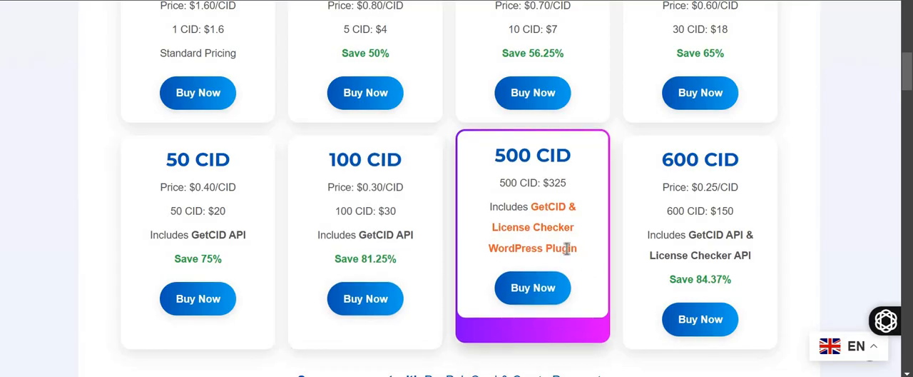
mouse_move(479, 245)
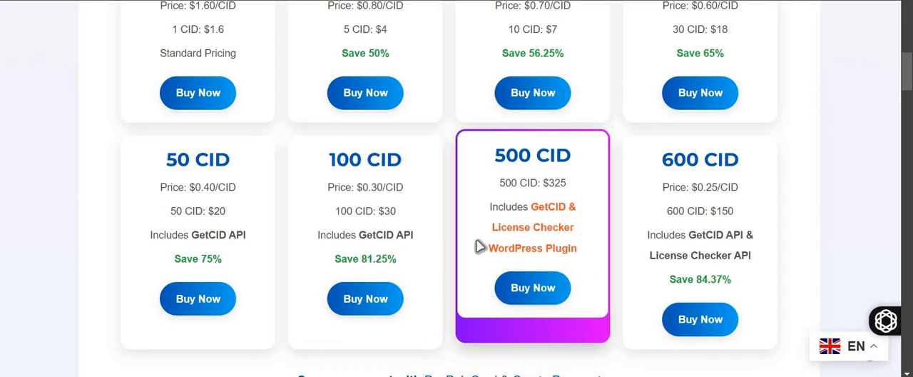
mouse_move(536, 177)
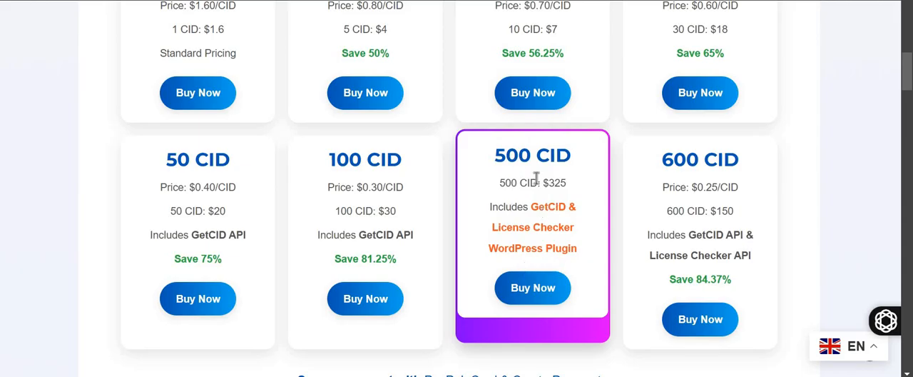
mouse_move(563, 250)
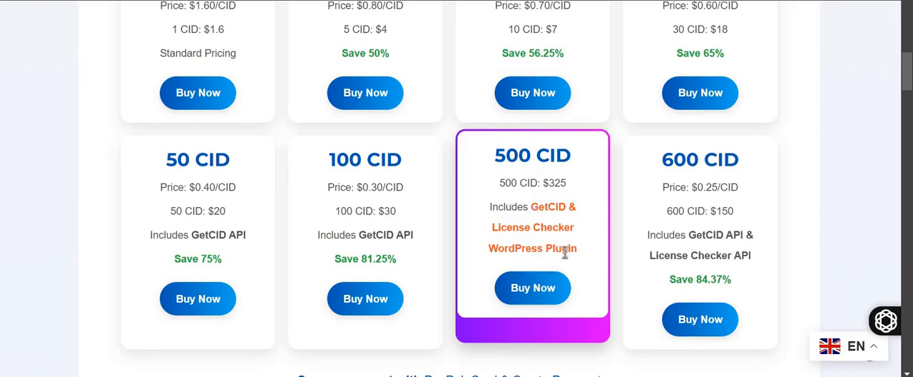
mouse_move(563, 248)
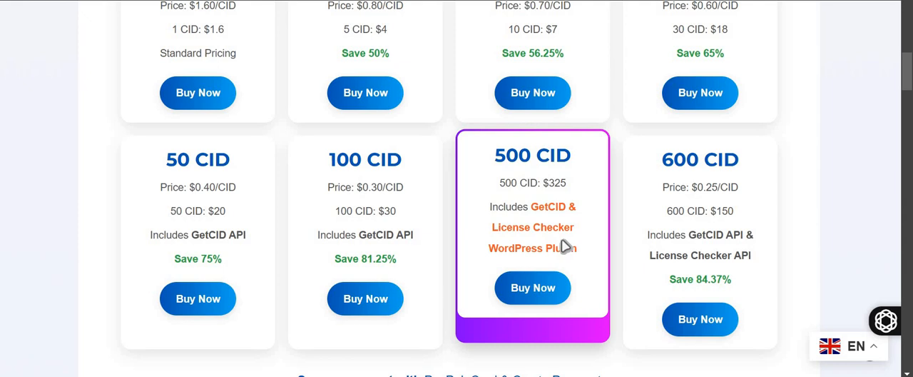
mouse_move(548, 241)
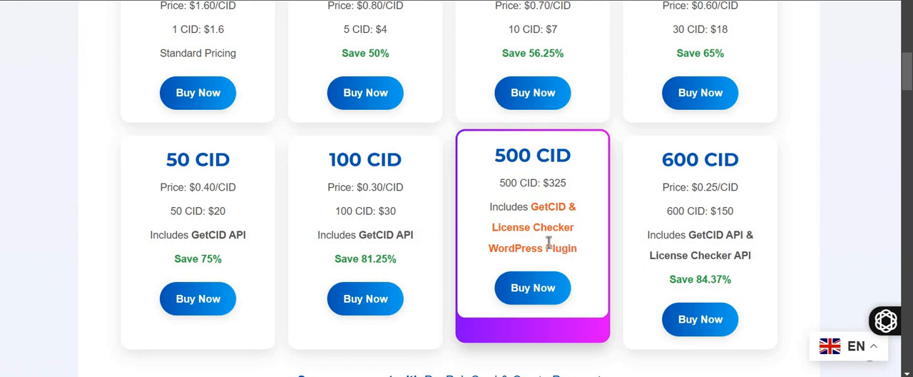
Step: Scroll back and forth over the plan cards up to the 600 CID plan at $150
scroll("up", 3)
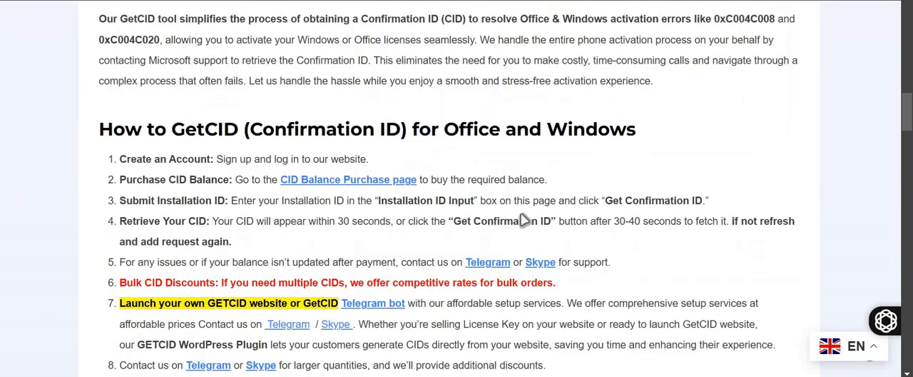
scroll("up", 3)
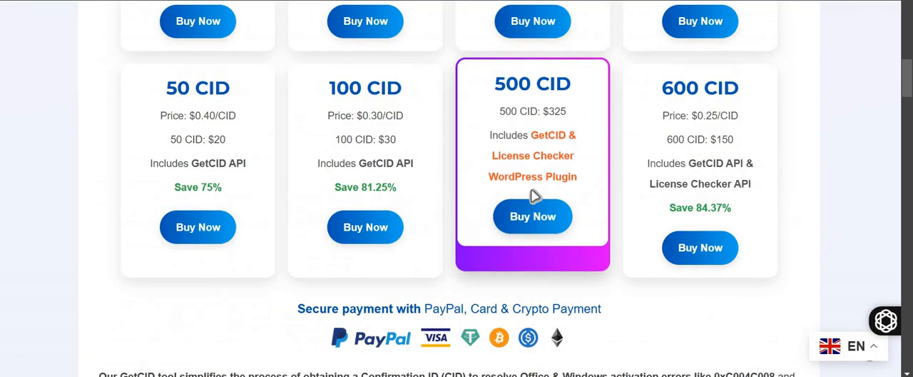
mouse_move(535, 155)
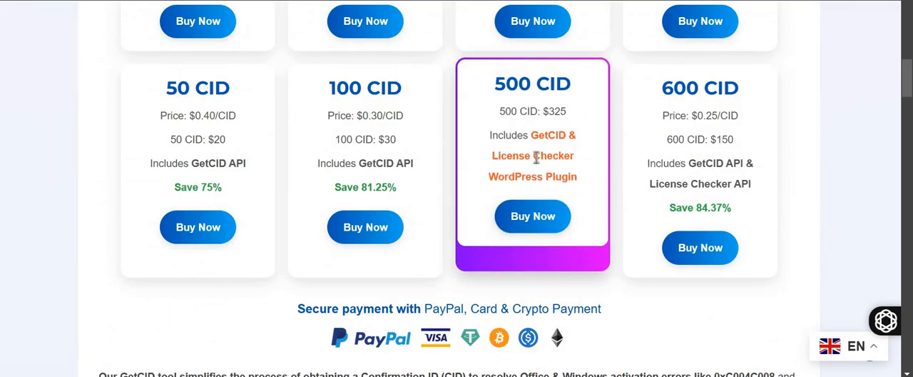
mouse_move(524, 150)
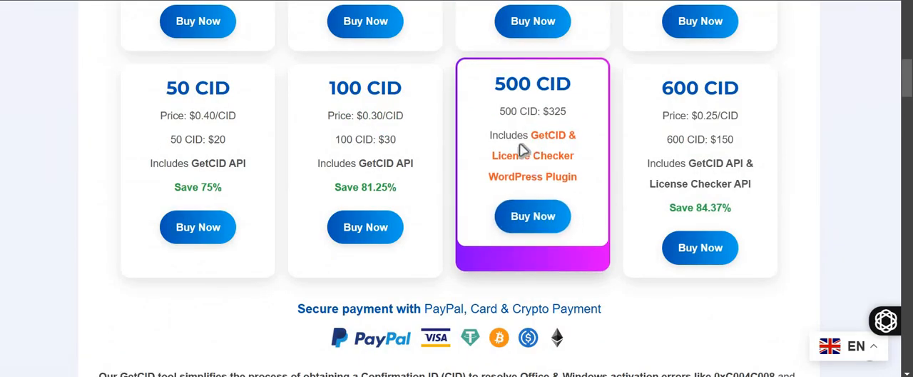
scroll("up", 3)
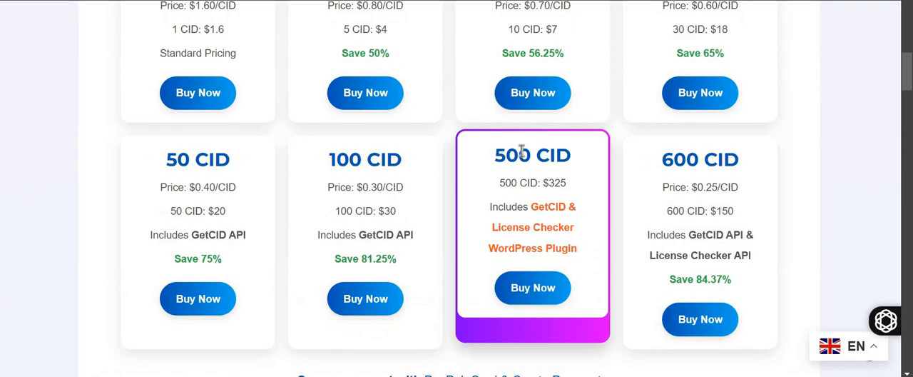
mouse_move(525, 198)
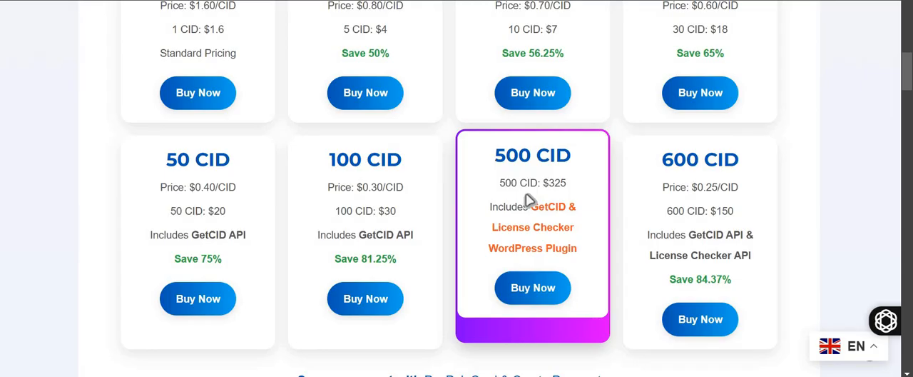
scroll("up", 3)
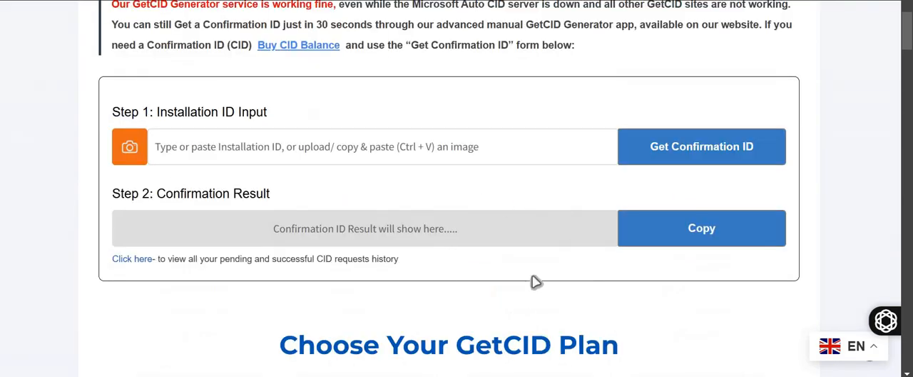
scroll("down", 3)
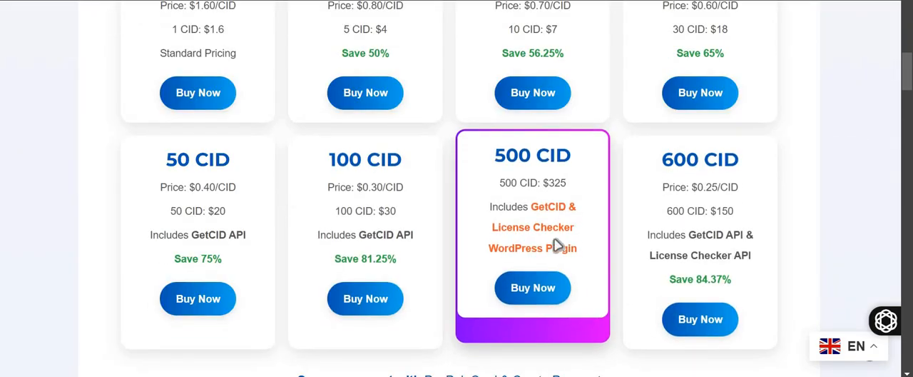
mouse_move(503, 268)
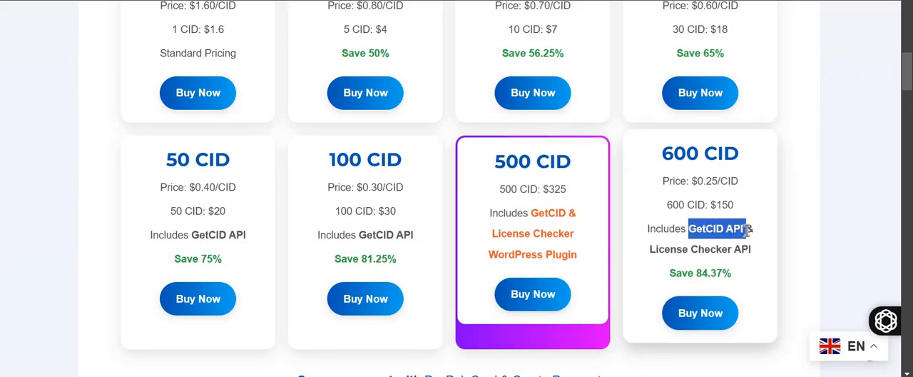
mouse_move(693, 251)
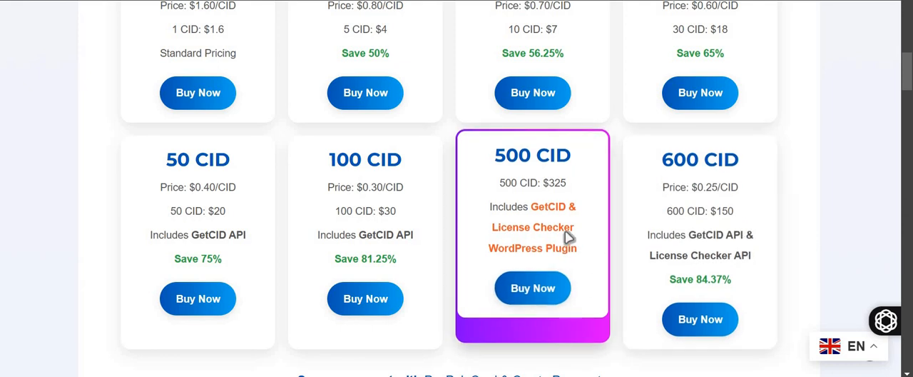
scroll("up", 3)
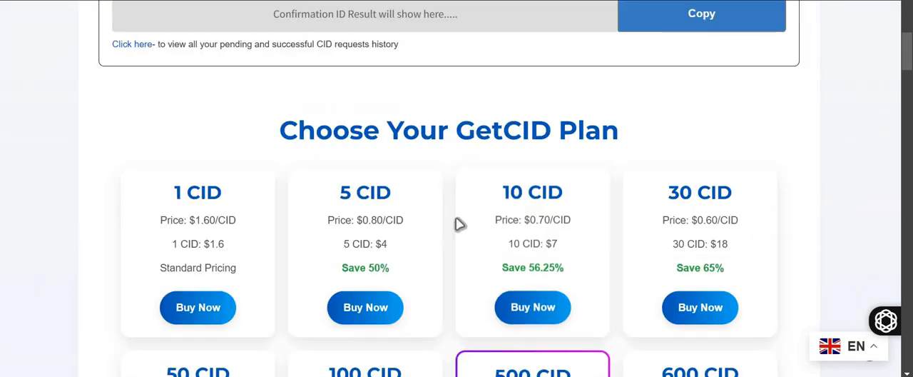
mouse_move(197, 186)
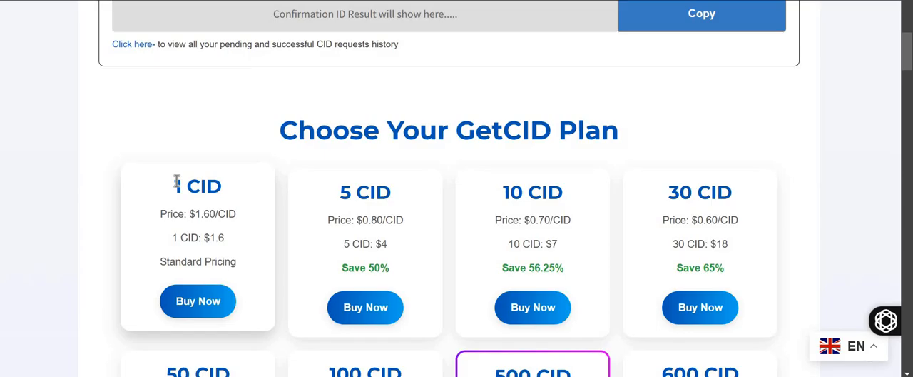
scroll("down", 3)
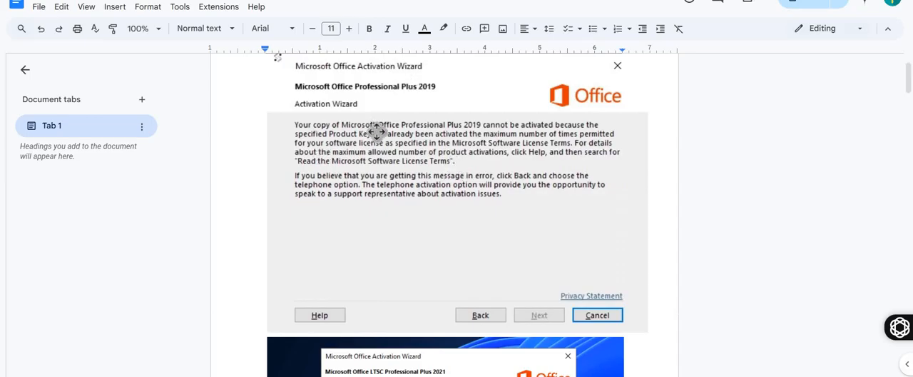
mouse_move(431, 188)
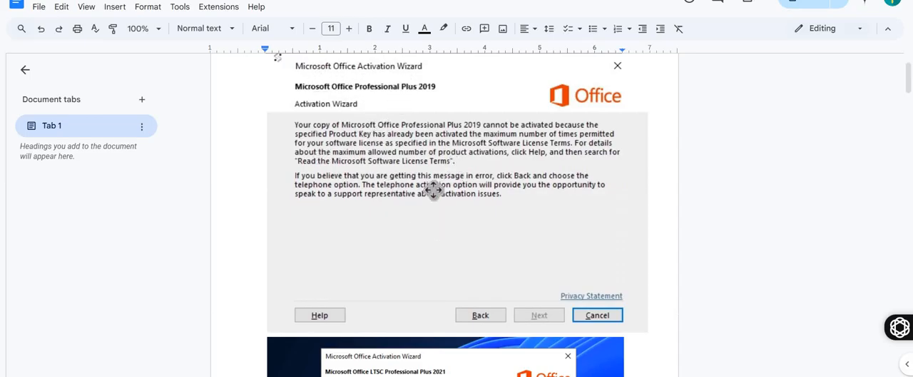
mouse_move(369, 140)
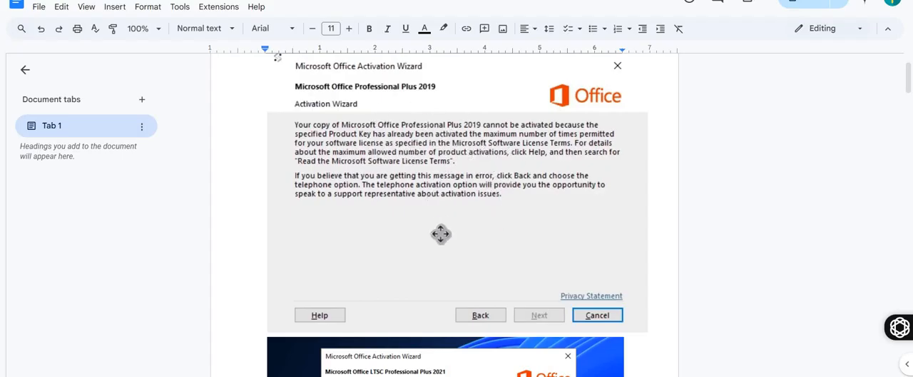
Step: Scroll through the Office Activation Wizard screenshots down to the Visio Professional 2021 one
scroll("down", 3)
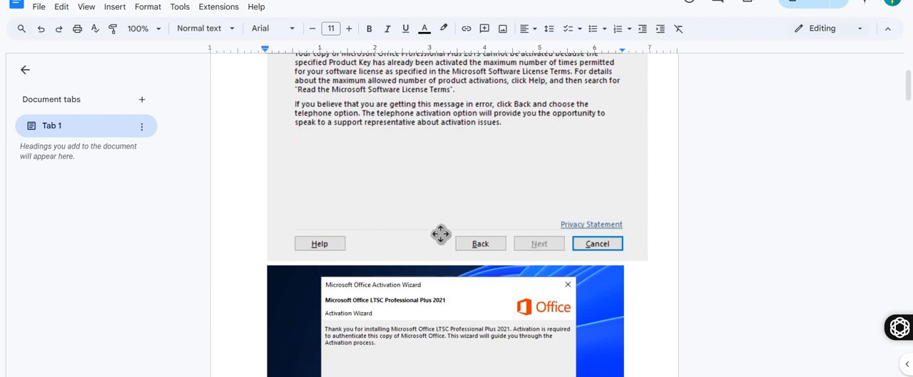
mouse_move(456, 256)
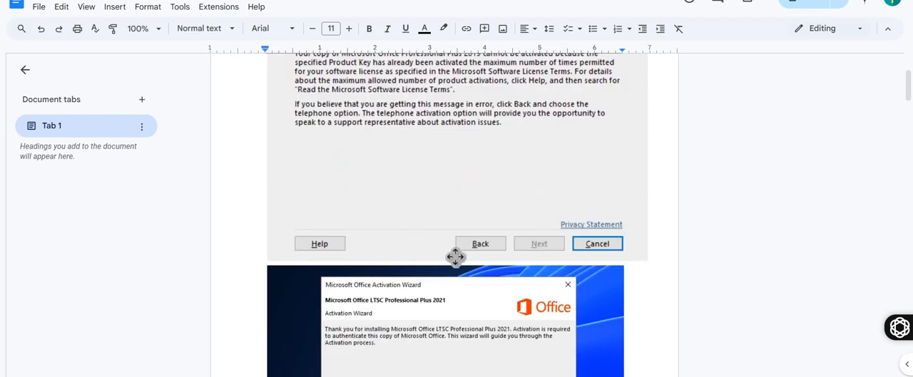
scroll("down", 3)
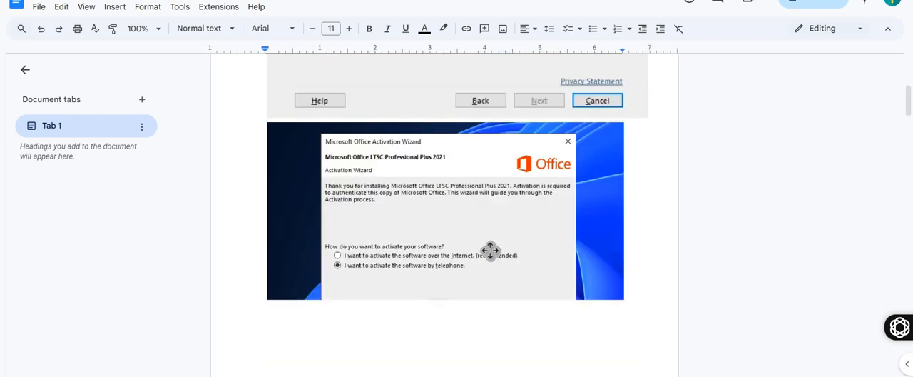
mouse_move(434, 256)
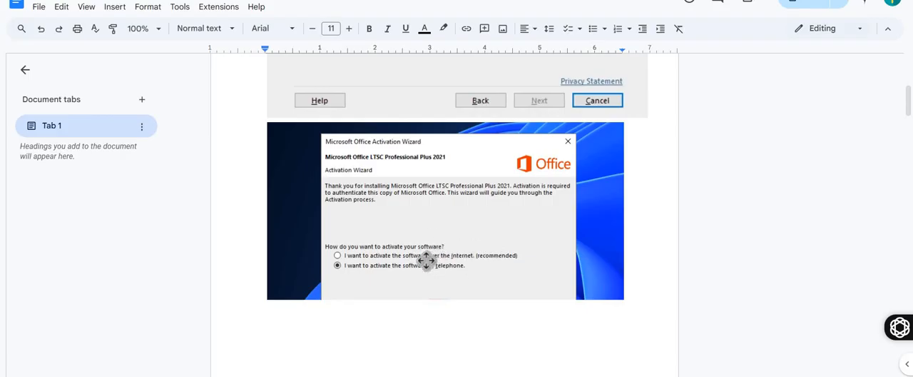
mouse_move(370, 266)
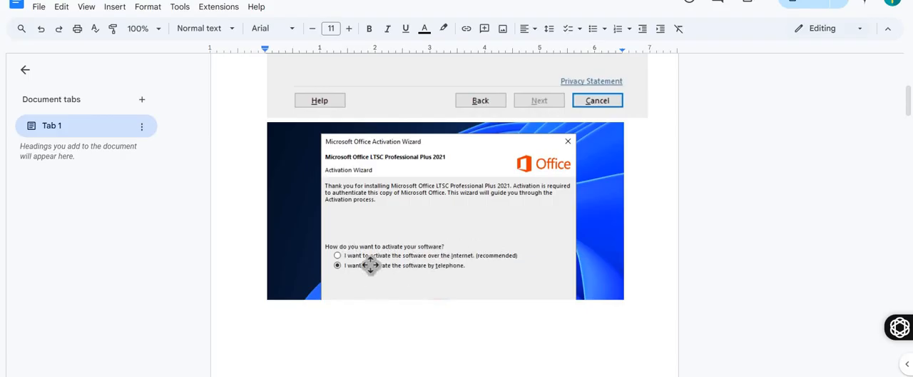
mouse_move(391, 270)
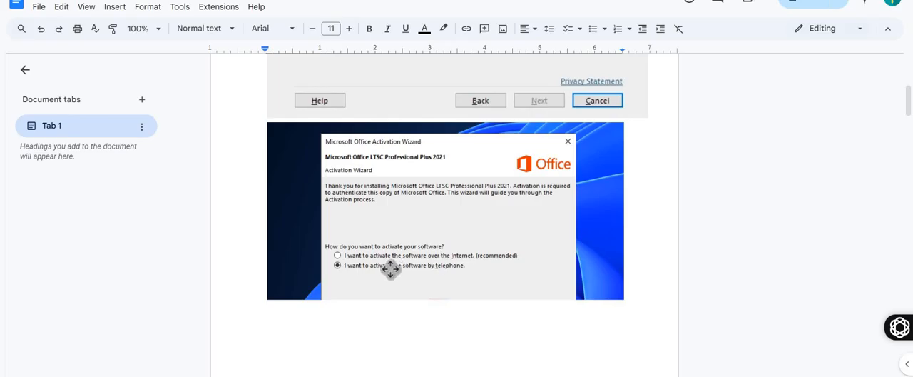
mouse_move(471, 263)
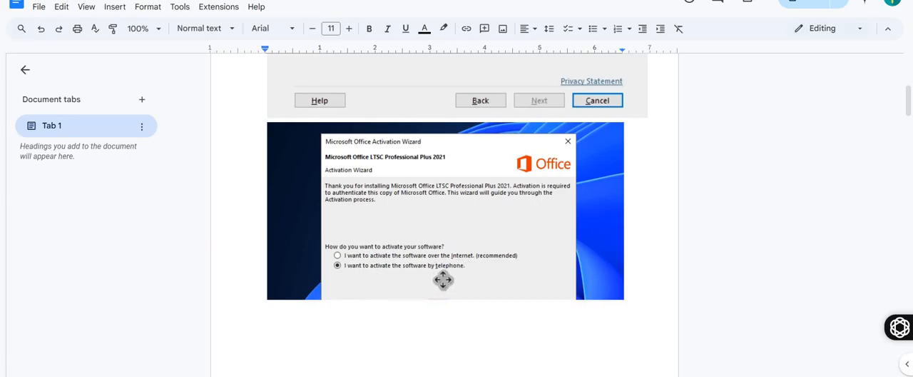
scroll("down", 3)
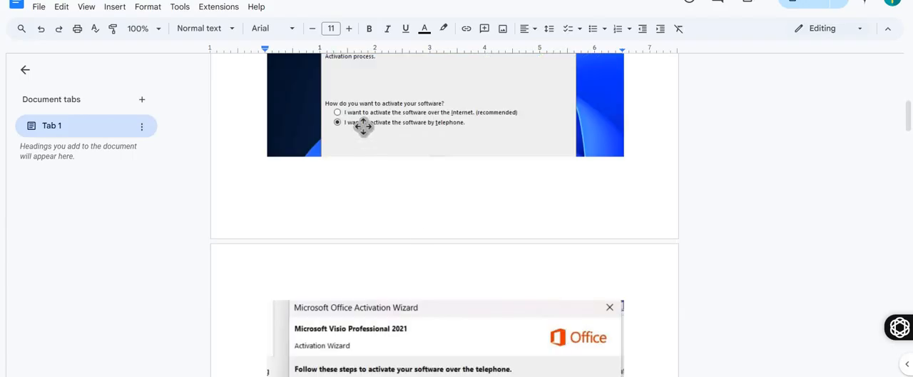
Step: Bring the Visio Professional 2021 telephone activation screenshot with its installation ID fully into view
scroll("up", 3)
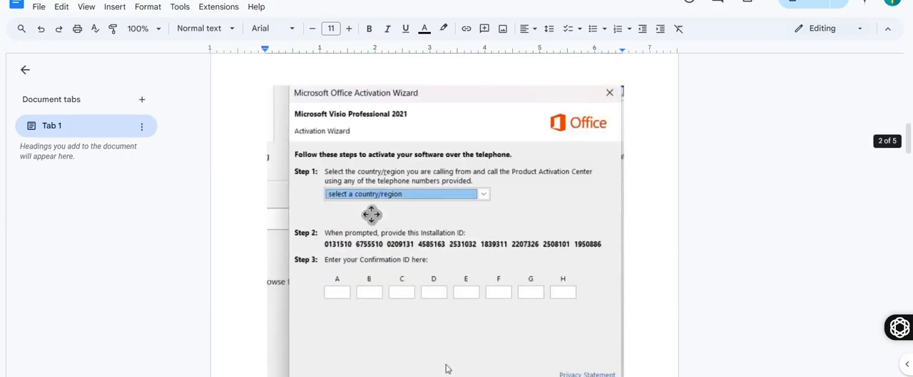
mouse_move(456, 210)
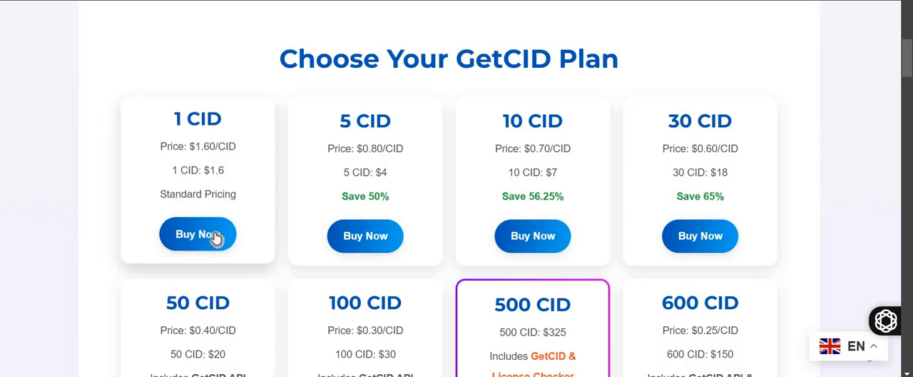
Step: Add one GetCID Confirmation ID ($1.60 plan, quantity 1) to the cart
left_click(197, 234)
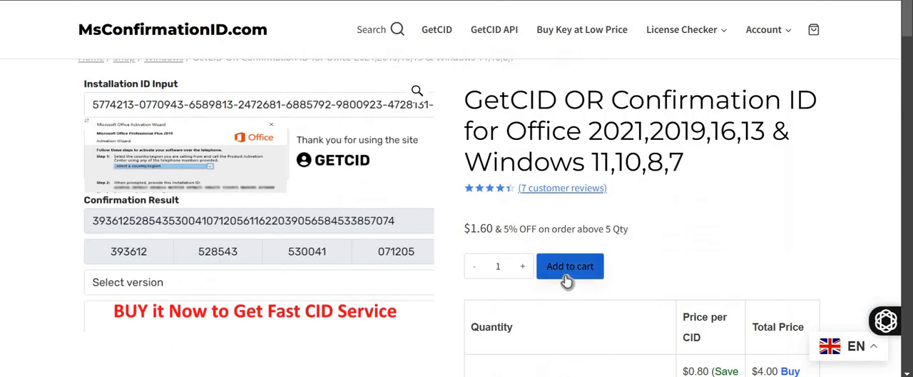
mouse_move(522, 271)
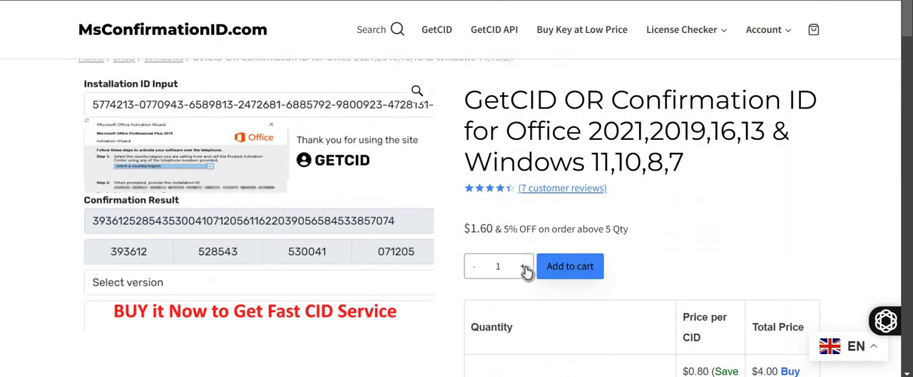
mouse_move(402, 199)
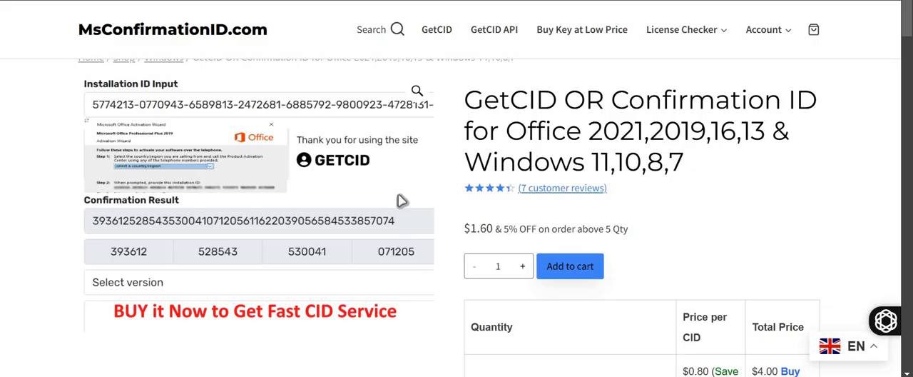
left_click(570, 265)
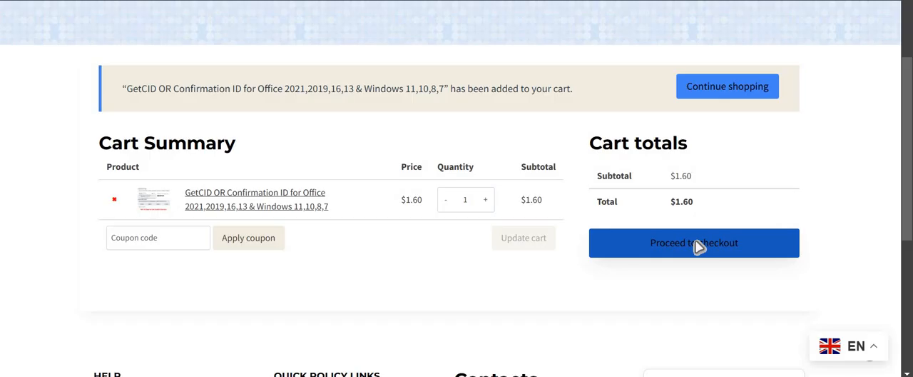
Step: Go to checkout and review the filled billing form for the $2.48 order
left_click(693, 242)
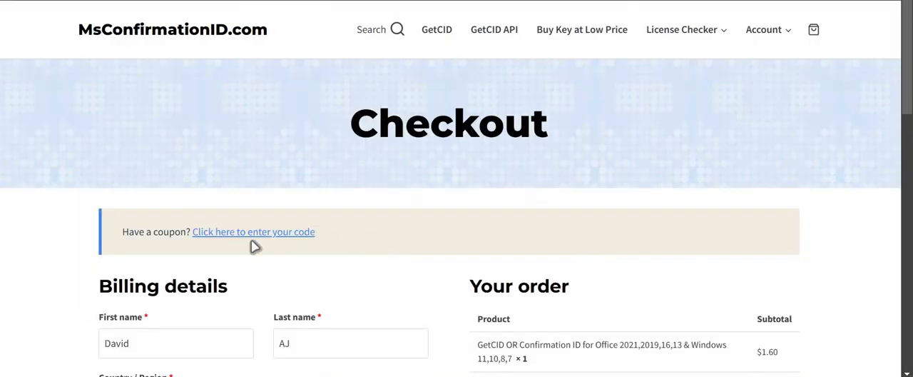
scroll("down", 3)
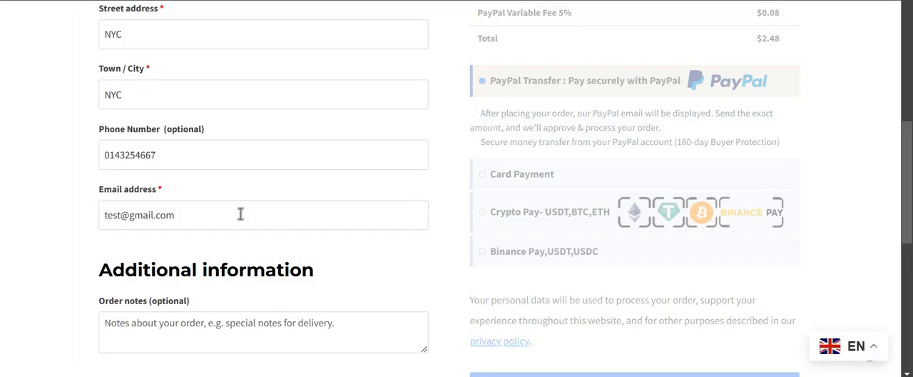
scroll("up", 3)
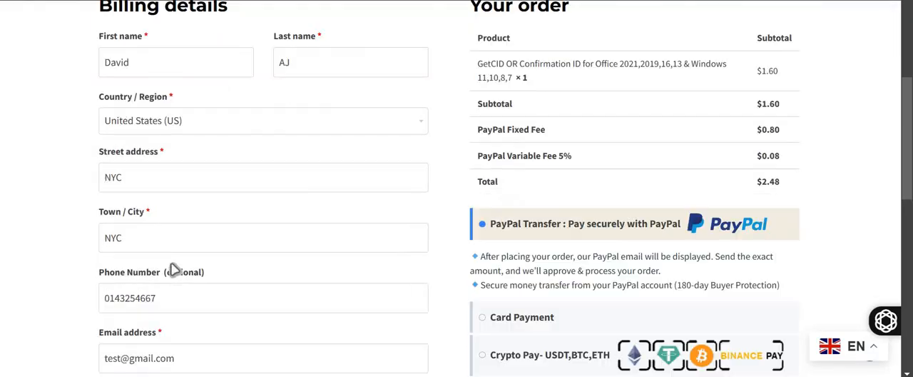
scroll("down", 3)
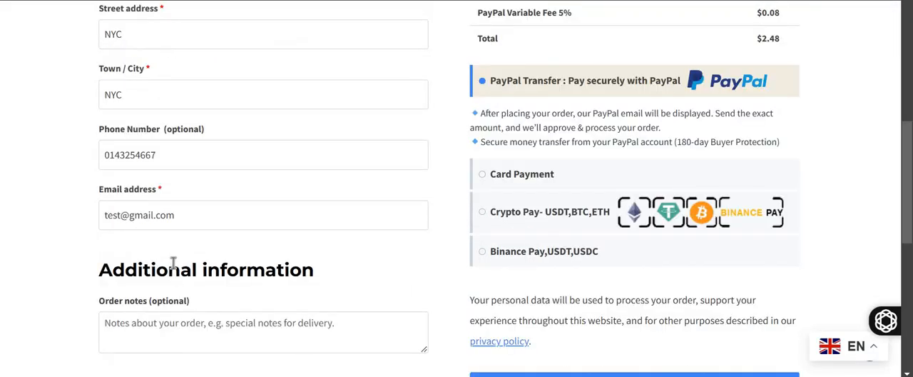
scroll("up", 3)
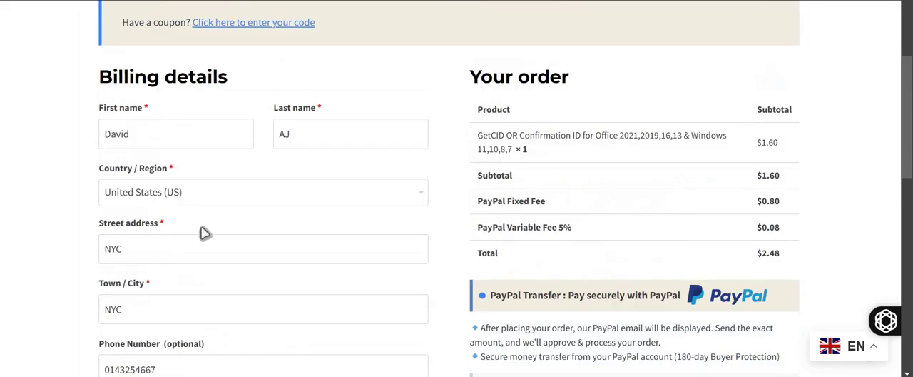
scroll("down", 3)
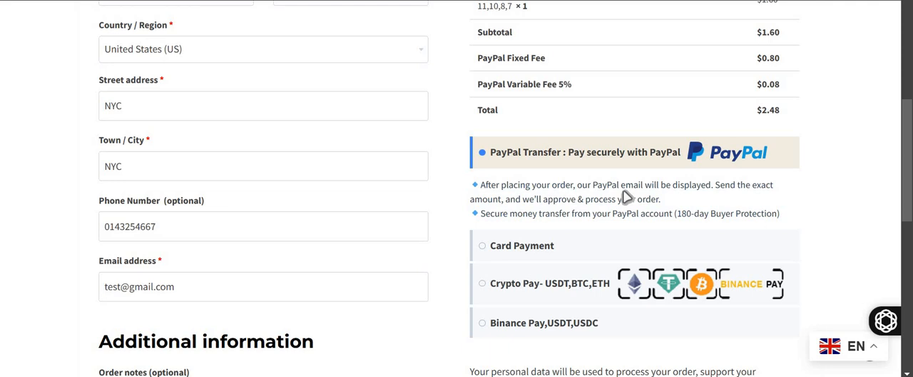
mouse_move(626, 184)
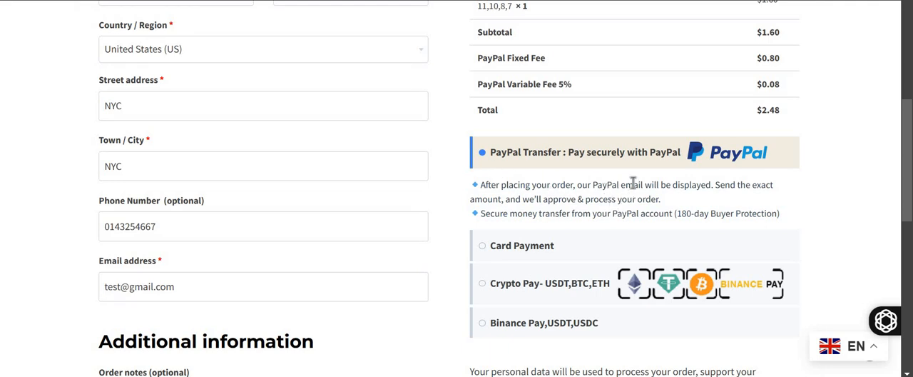
Step: Place the order with PayPal Transfer selected as the payment method
scroll("down", 3)
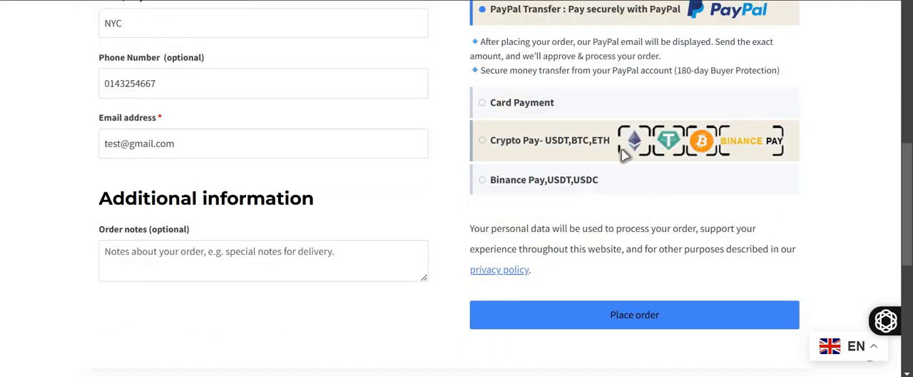
mouse_move(568, 245)
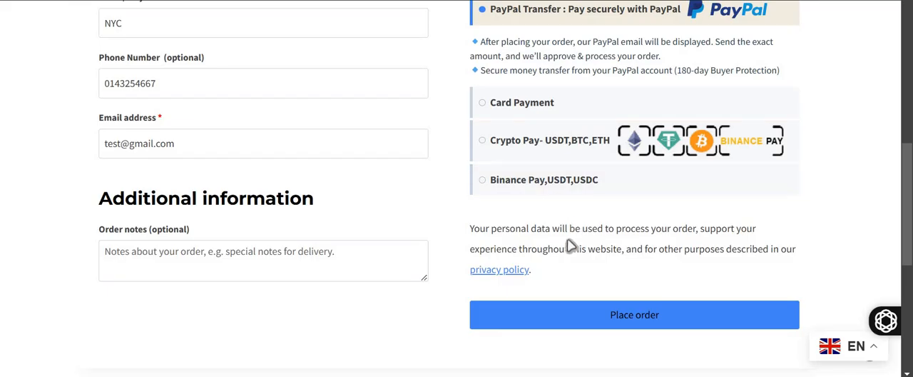
scroll("up", 3)
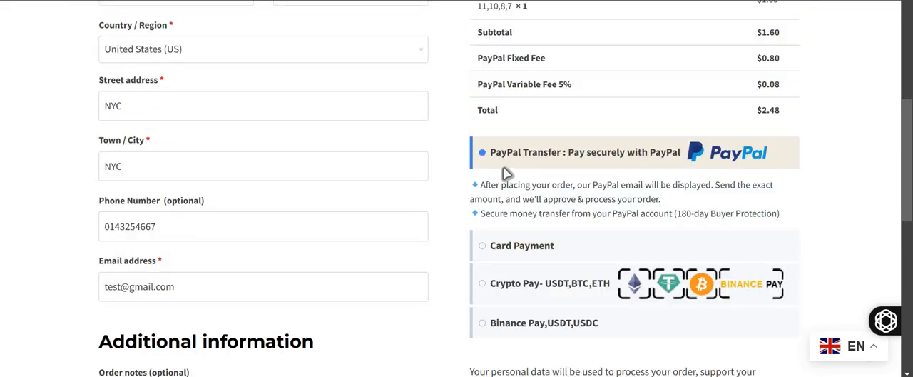
scroll("down", 3)
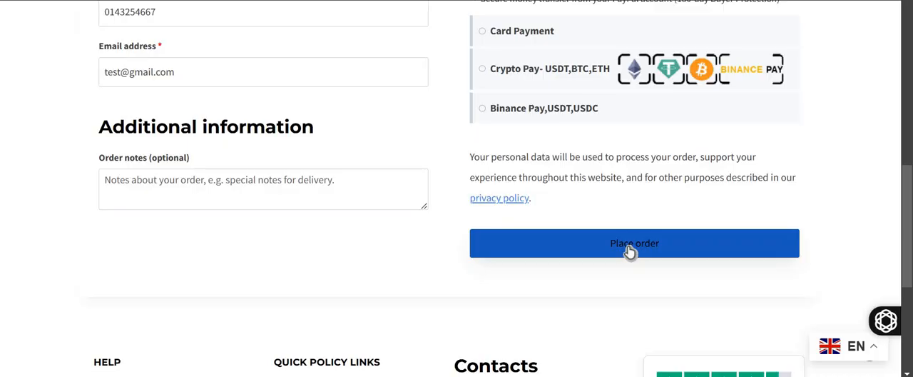
left_click(633, 243)
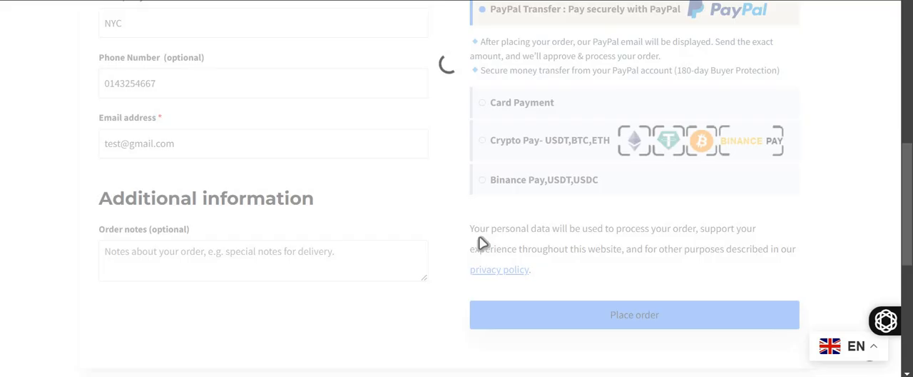
Step: Review the order 5234 confirmation and select the PayPal account ID for the $2.48 transfer
left_click(633, 314)
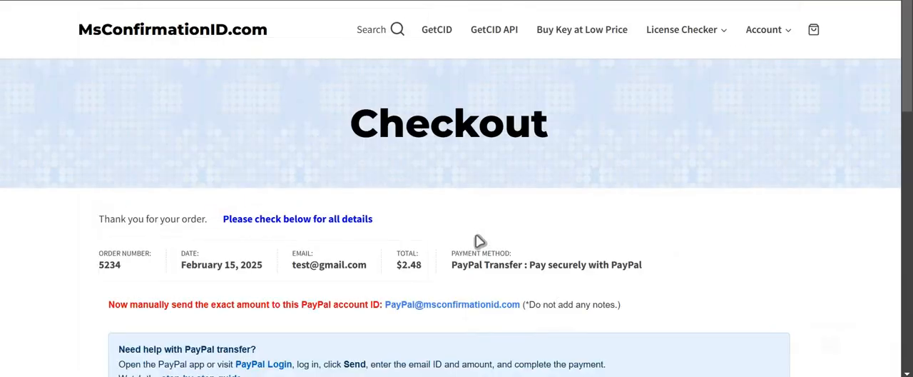
scroll("down", 3)
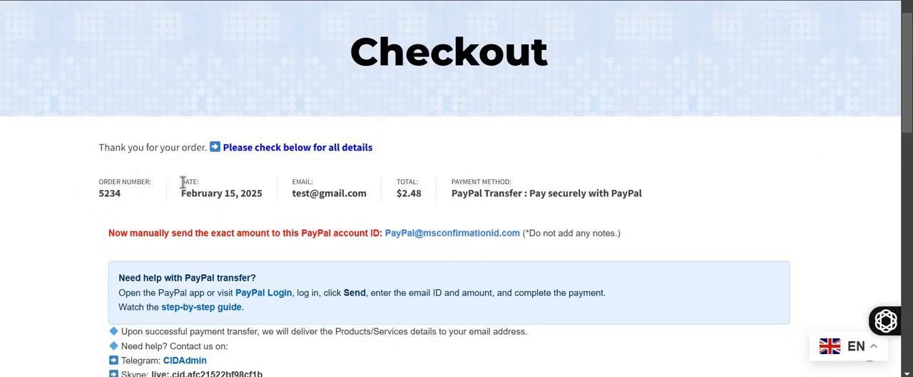
mouse_move(155, 255)
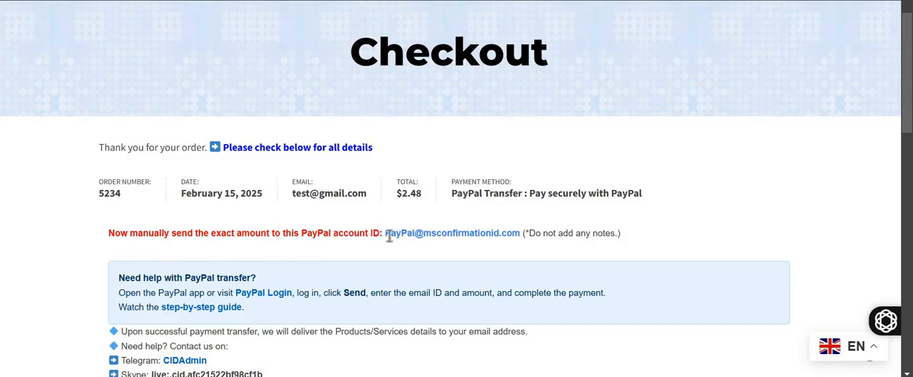
double_click(454, 233)
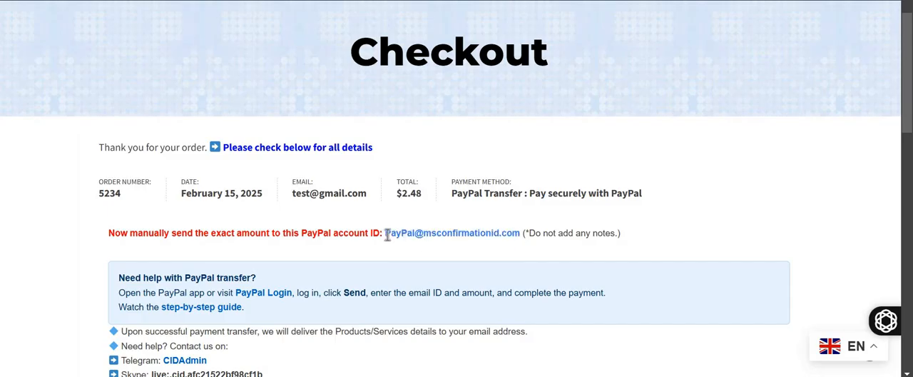
scroll("down", 3)
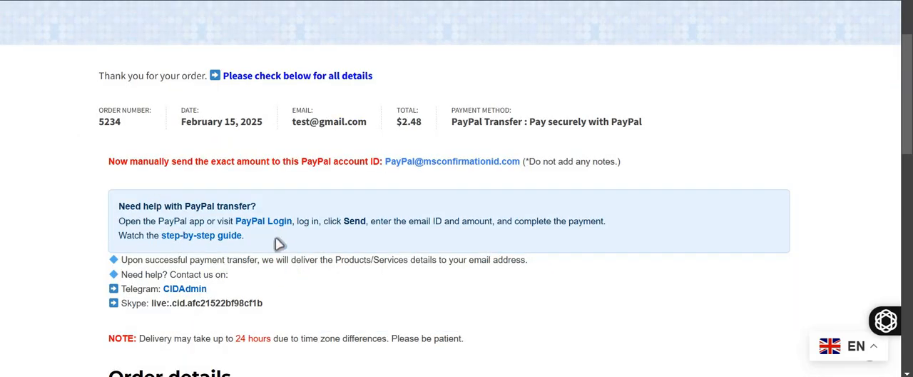
mouse_move(227, 240)
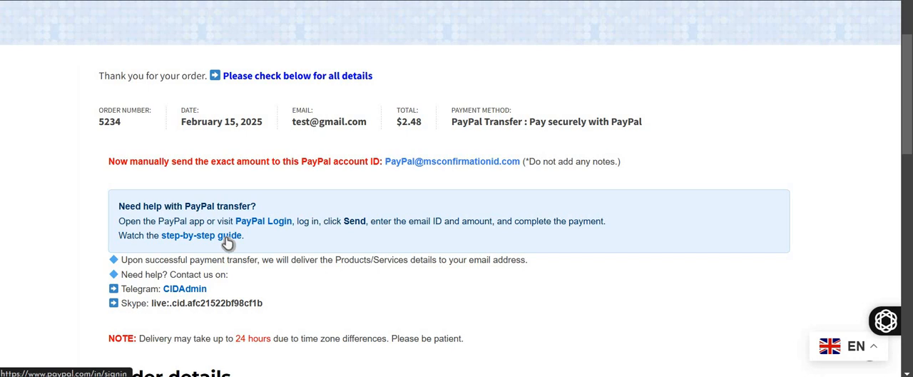
mouse_move(434, 183)
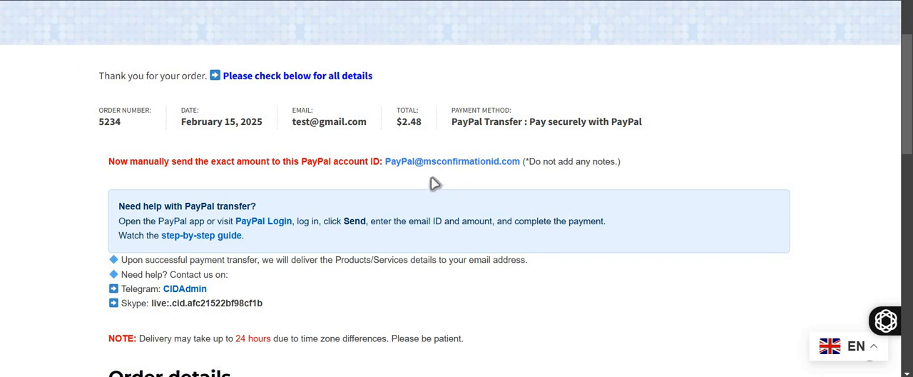
mouse_move(385, 163)
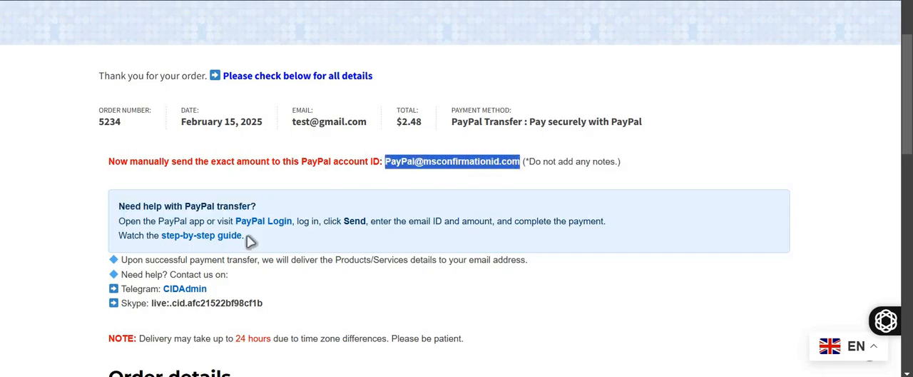
mouse_move(257, 246)
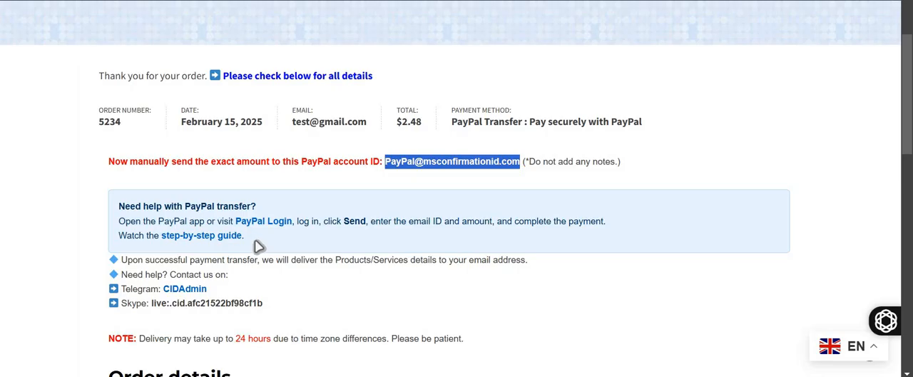
Step: Scroll through the payment instructions and return to the GetCID generator form
scroll("down", 3)
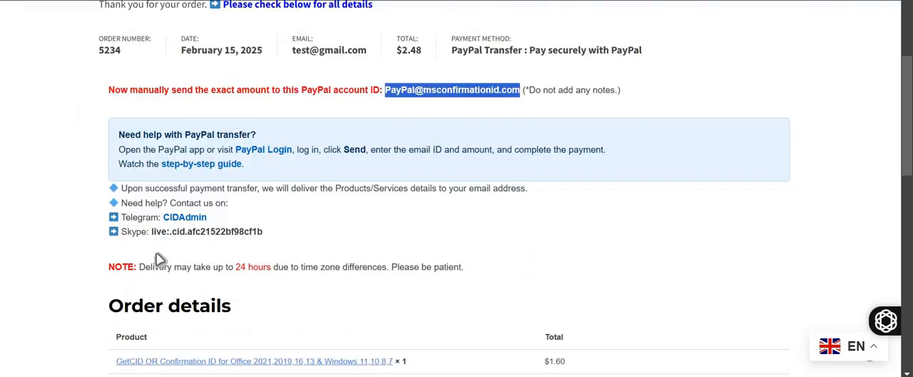
scroll("up", 3)
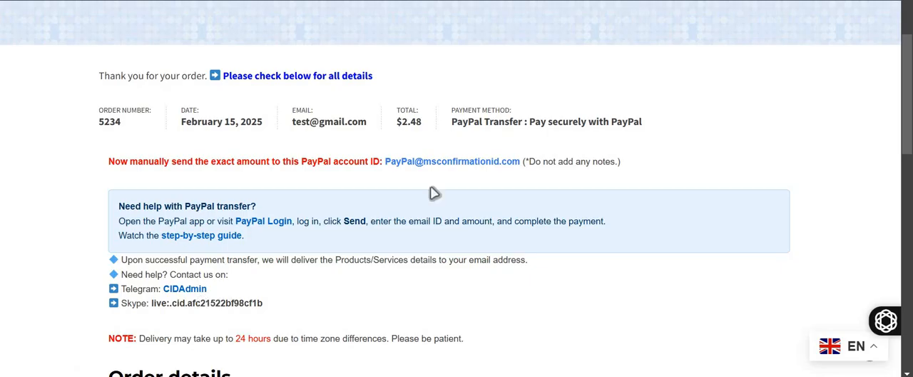
mouse_move(462, 162)
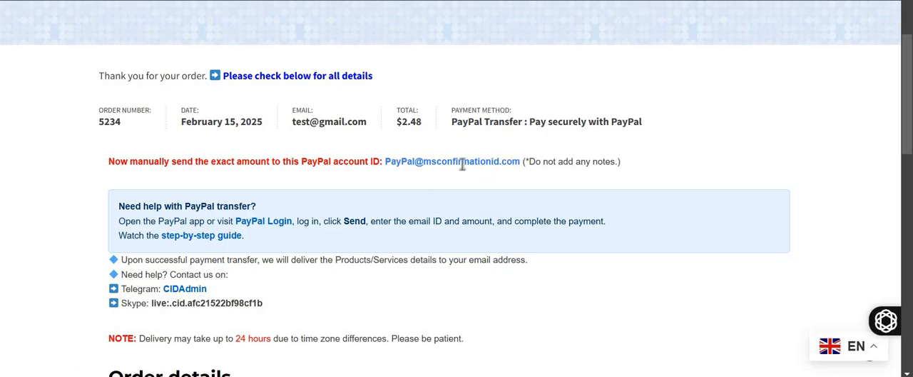
scroll("up", 3)
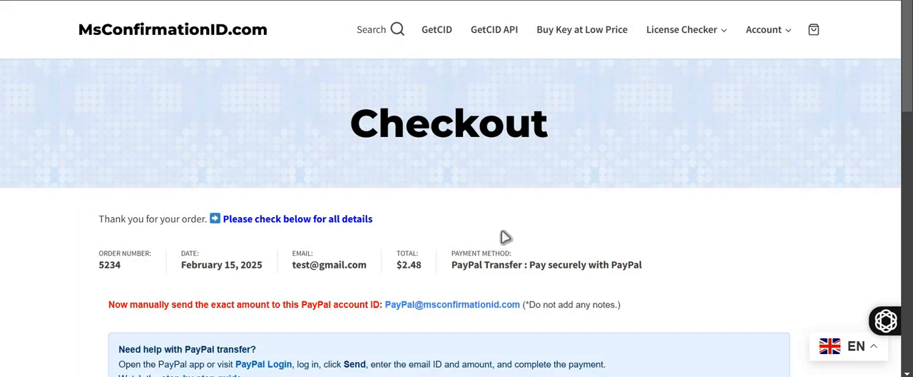
mouse_move(505, 240)
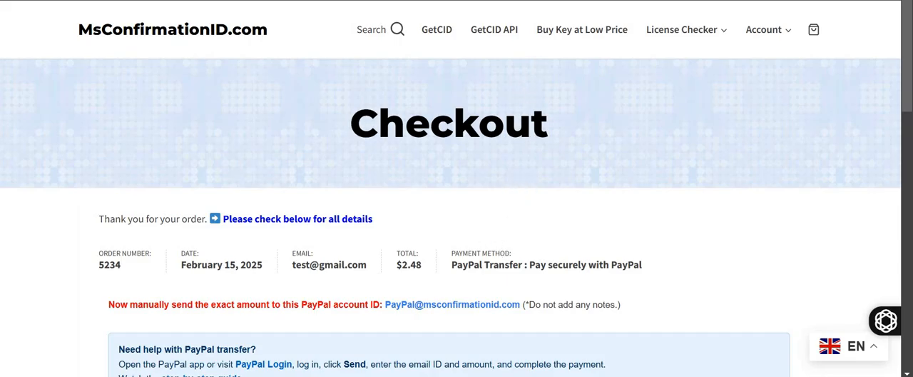
scroll("down", 3)
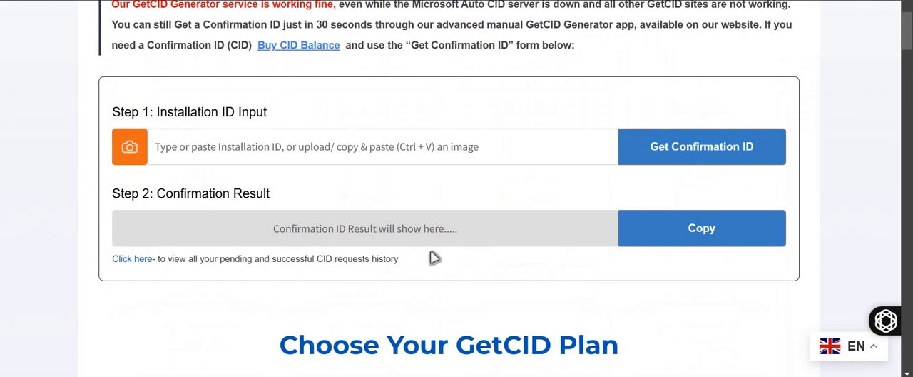
mouse_move(385, 180)
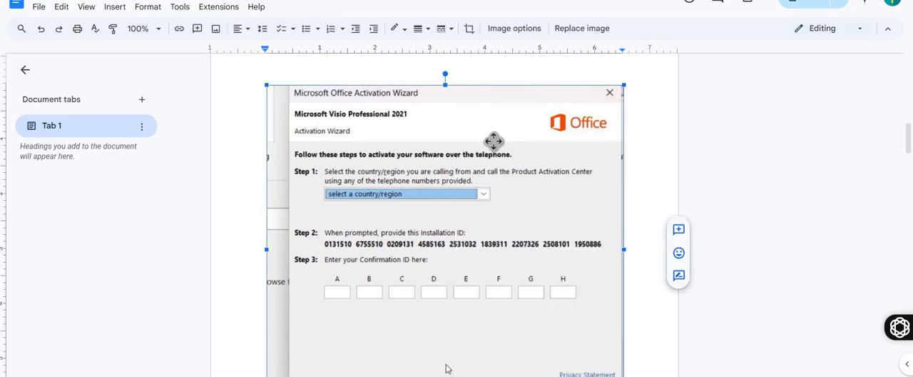
mouse_move(131, 84)
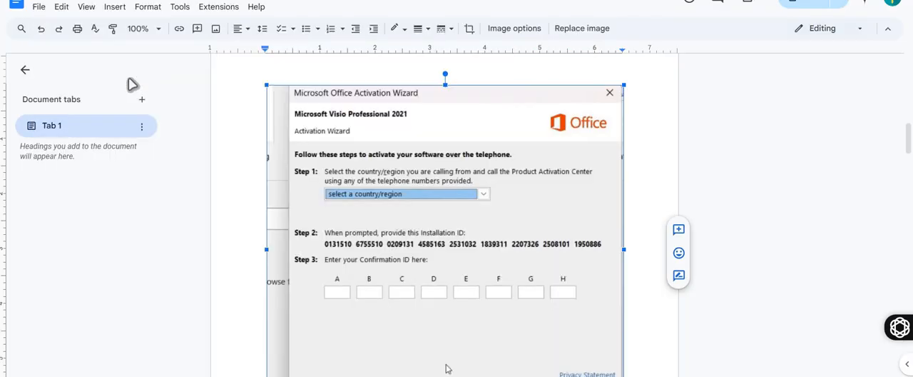
mouse_move(308, 120)
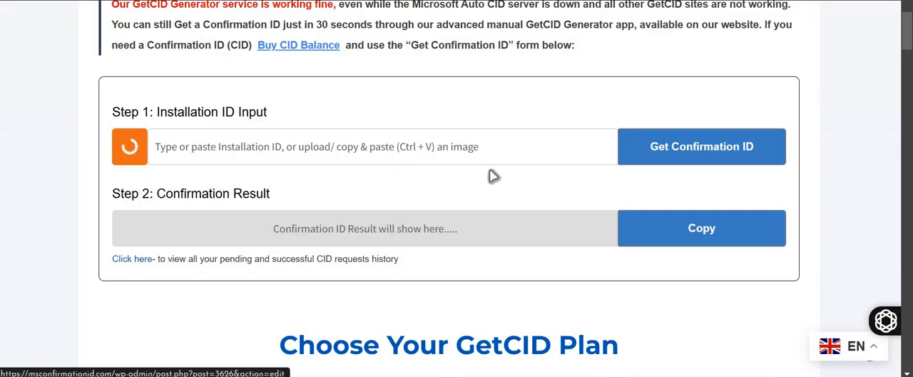
mouse_move(207, 145)
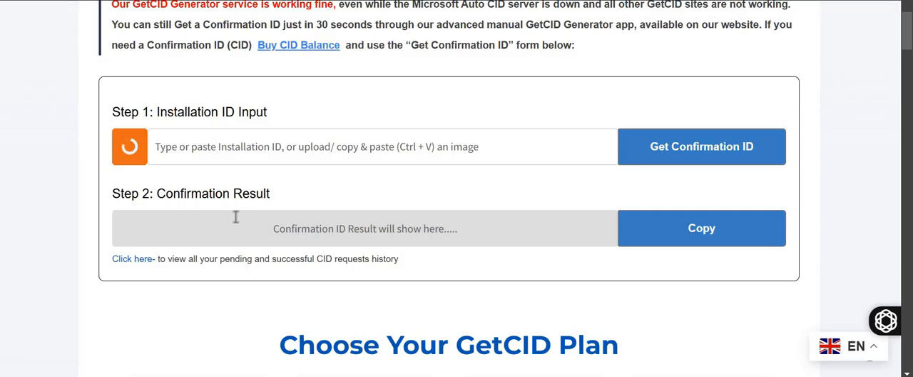
Step: Generate the Confirmation ID for the pasted Visio Professional 2021 installation ID
left_click(702, 146)
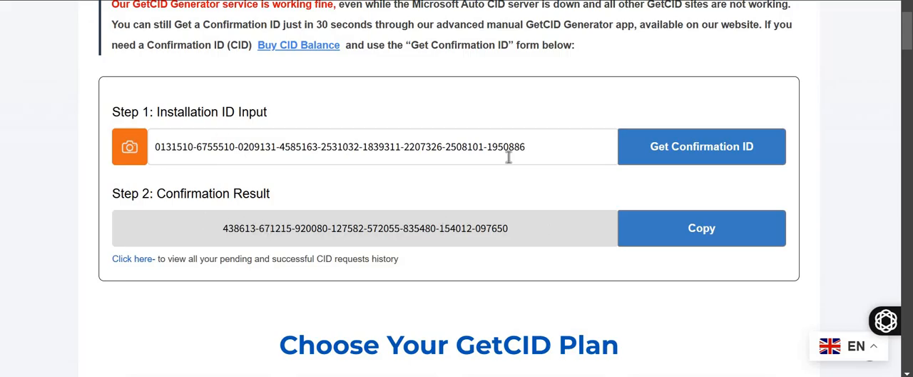
mouse_move(299, 239)
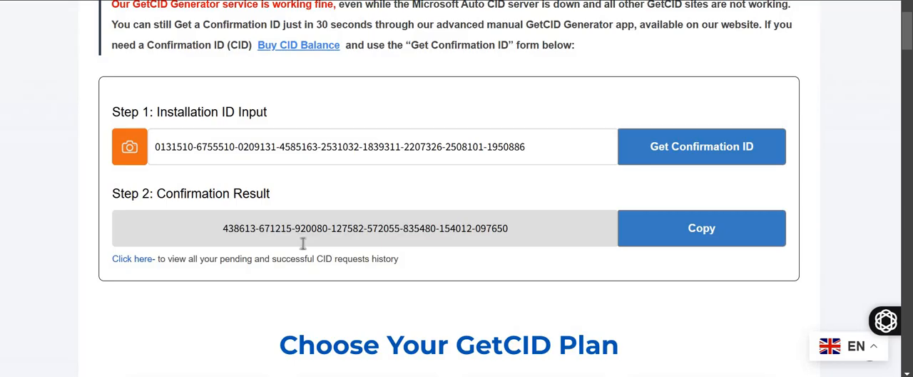
mouse_move(658, 229)
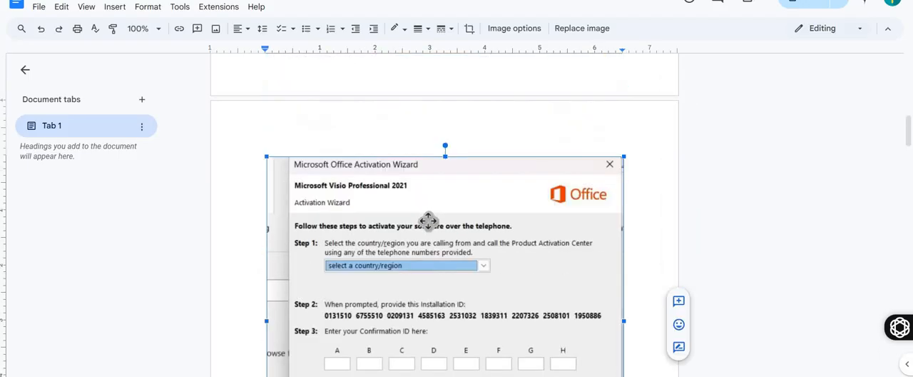
mouse_move(328, 197)
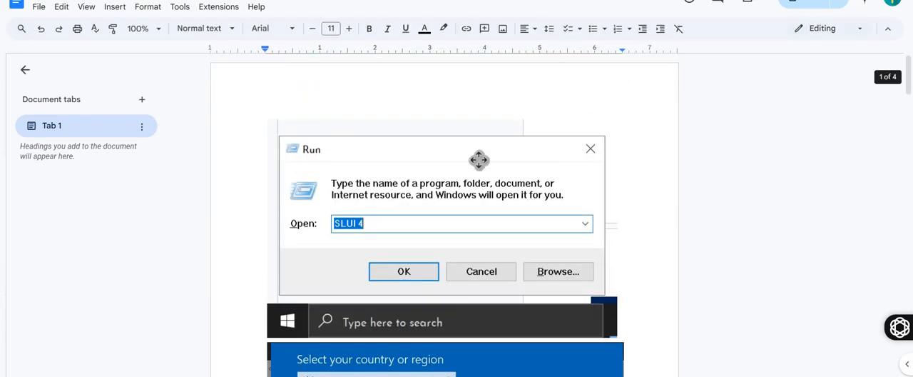
mouse_move(480, 165)
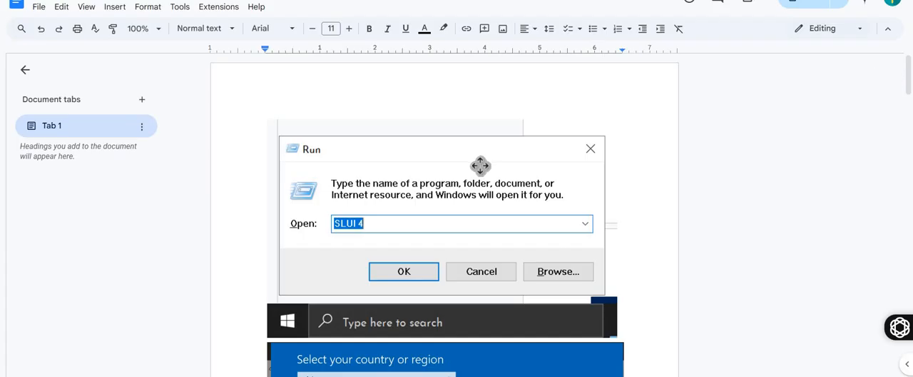
mouse_move(456, 177)
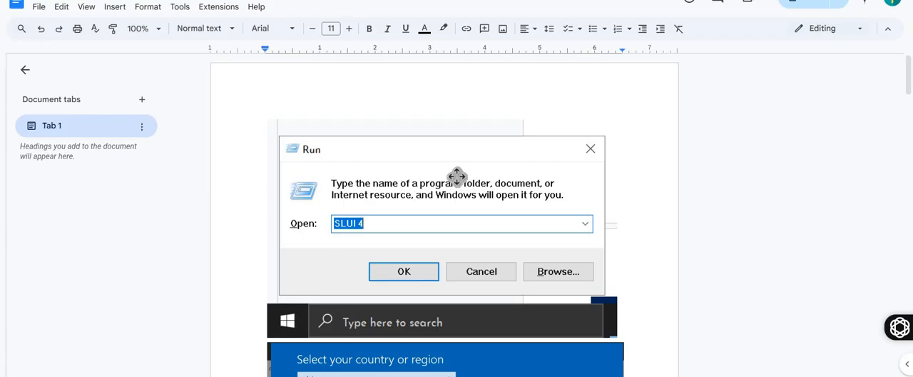
mouse_move(408, 248)
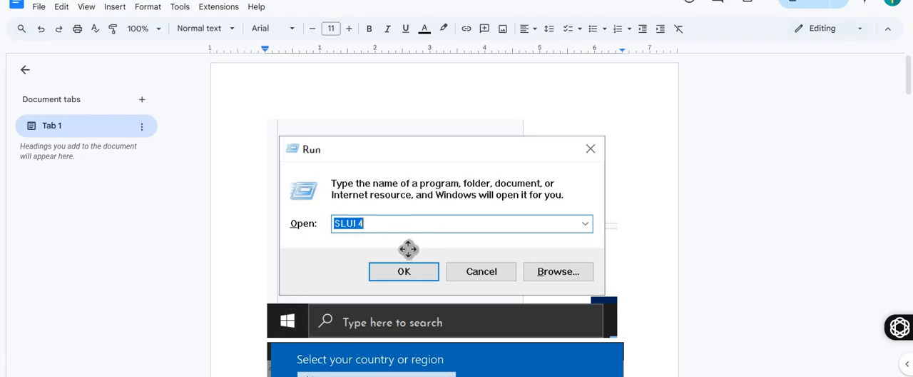
mouse_move(419, 234)
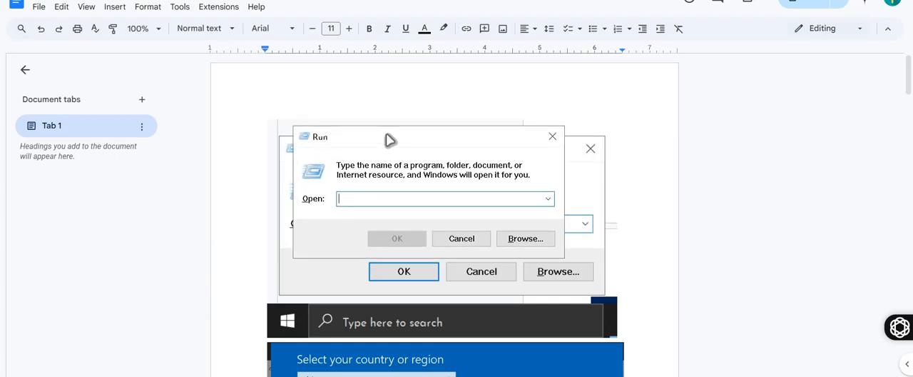
mouse_move(400, 194)
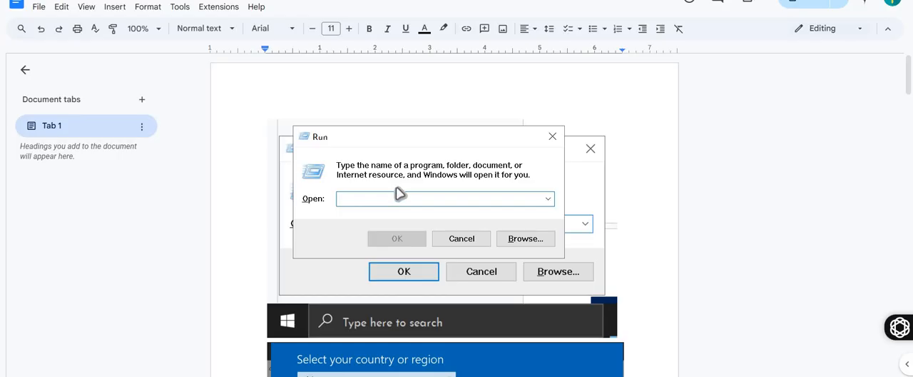
Step: Scroll the guide from the SLUI 4 Run screenshot down to the country selection screen
type("SLU")
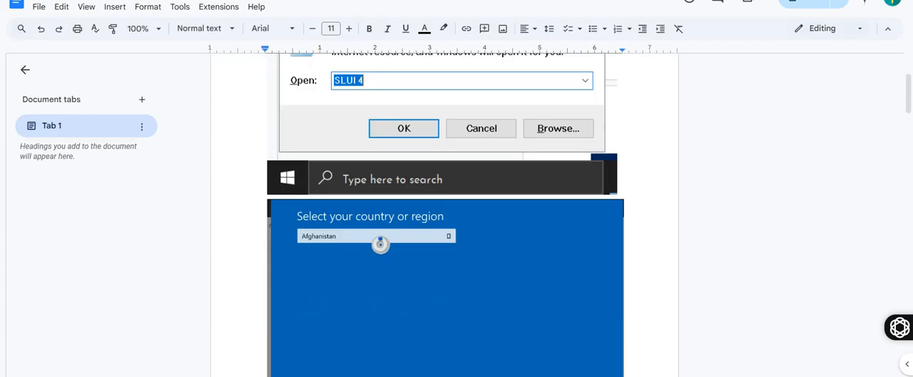
mouse_move(390, 245)
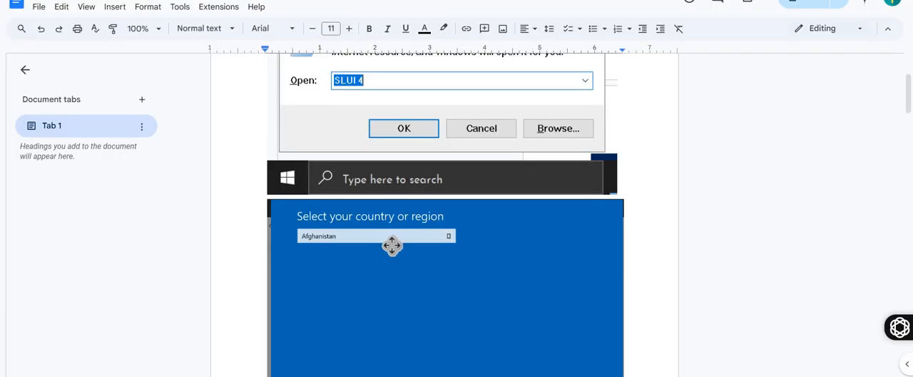
scroll("down", 3)
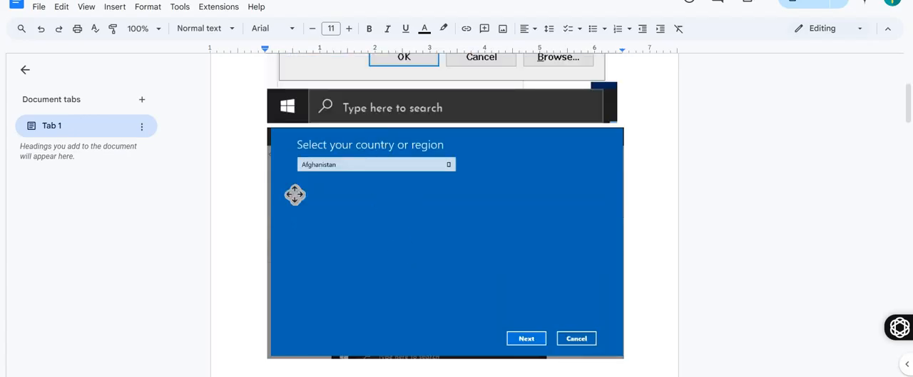
mouse_move(453, 180)
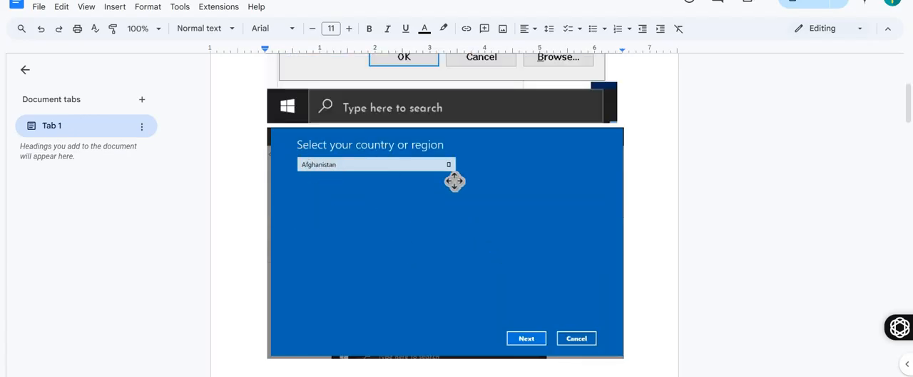
scroll("down", 3)
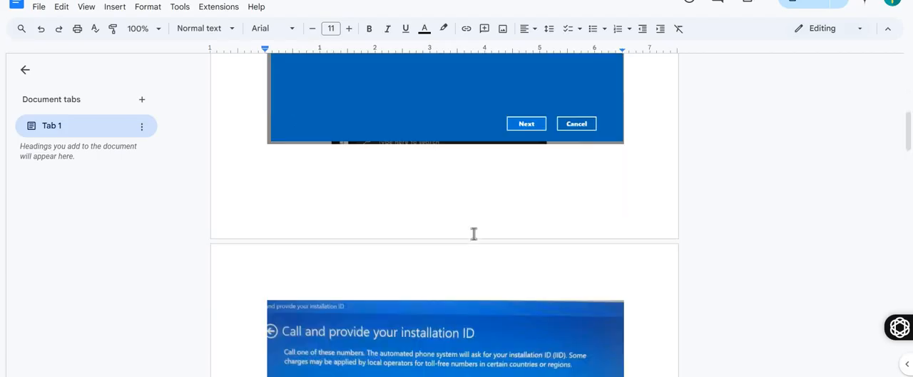
Step: Capture the installation ID digits from the 'Call and provide your installation ID' screenshot
scroll("down", 3)
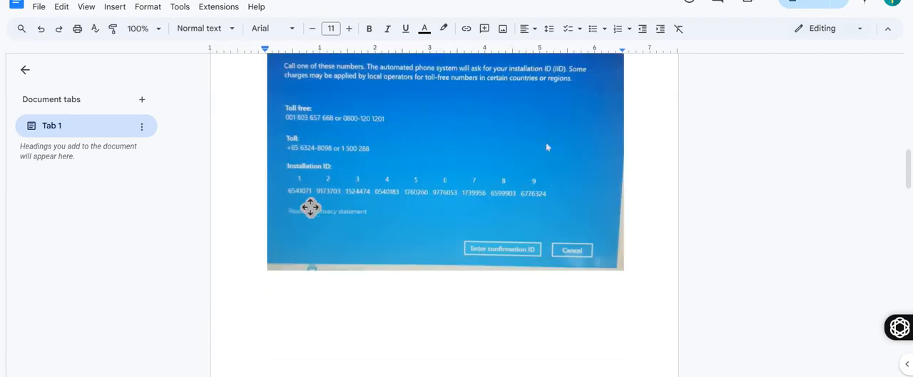
mouse_move(346, 208)
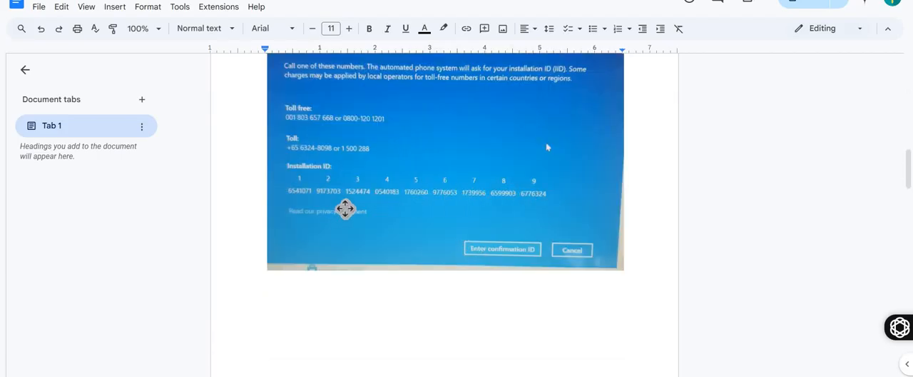
mouse_move(582, 324)
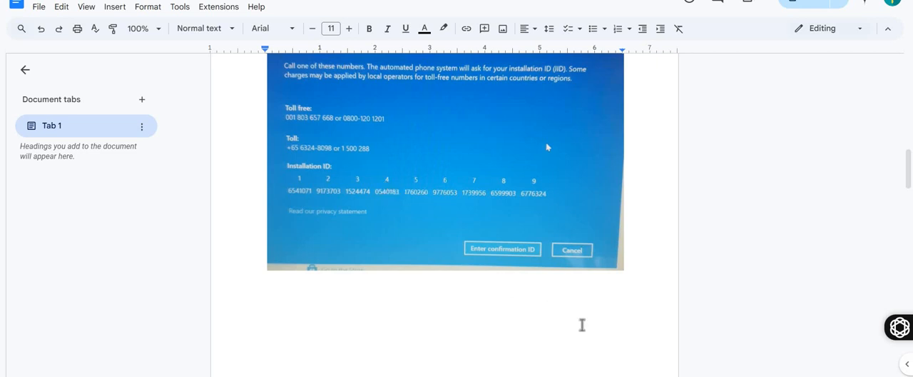
mouse_move(291, 182)
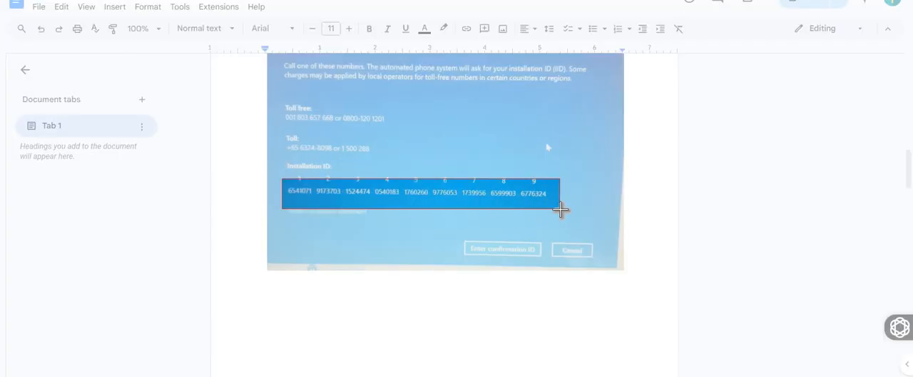
right_click(449, 209)
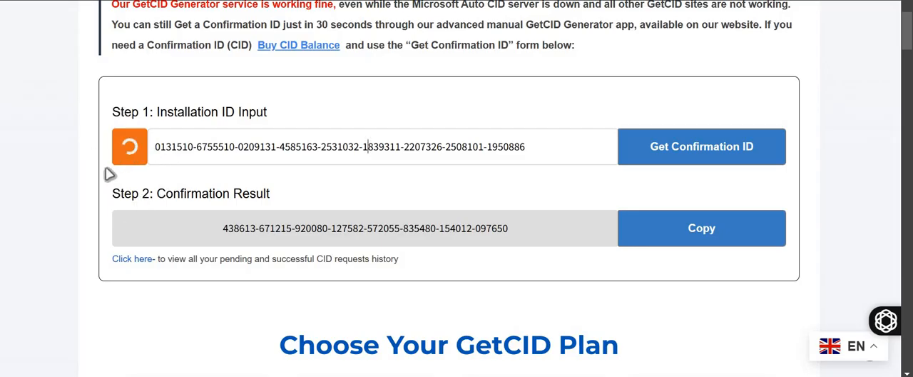
Step: Generate the Confirmation ID for the entered Windows installation ID
left_click(700, 146)
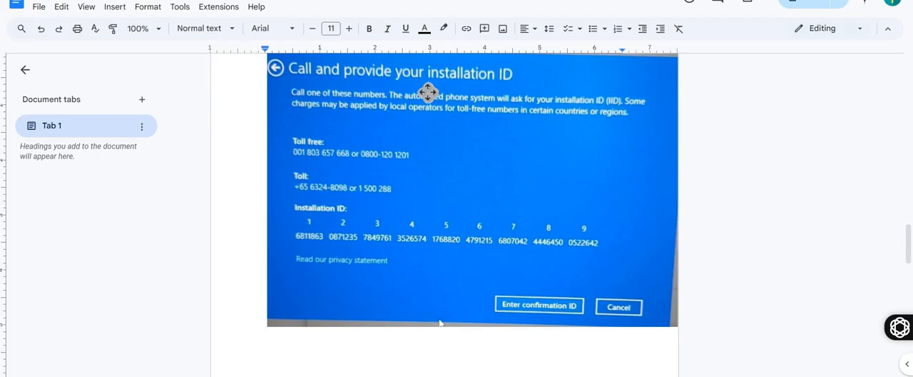
Step: Move through the guide to the 'Enter your confirmation ID' screenshot with empty fields A–H
left_click(539, 306)
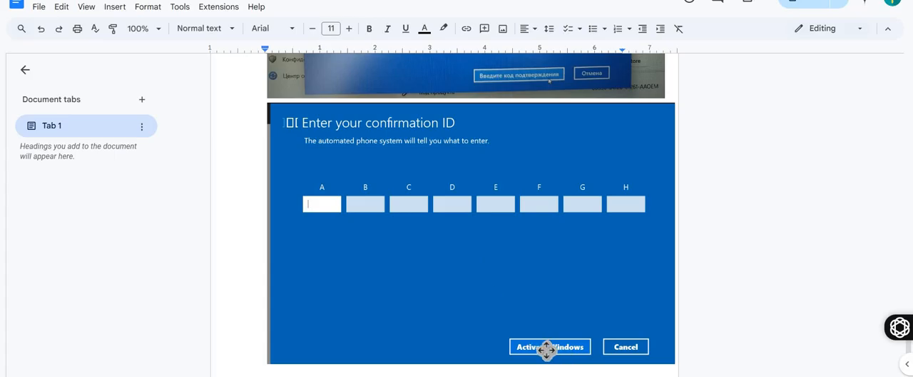
mouse_move(485, 240)
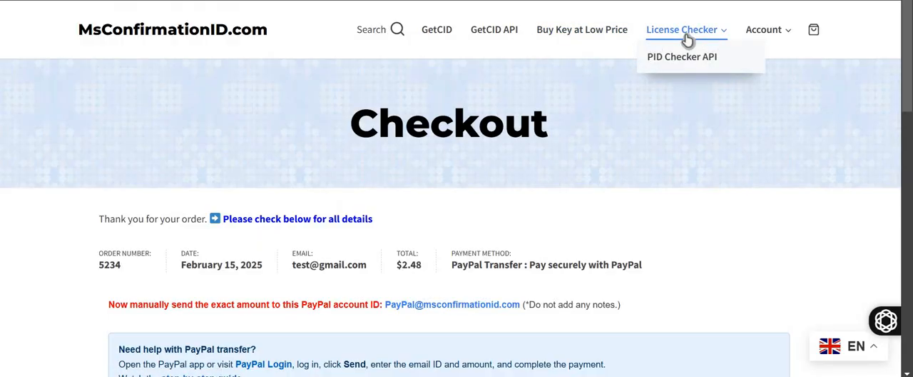
Step: View the License Checker's error code table and highlight the 0xC004C060 dead-key code
left_click(682, 57)
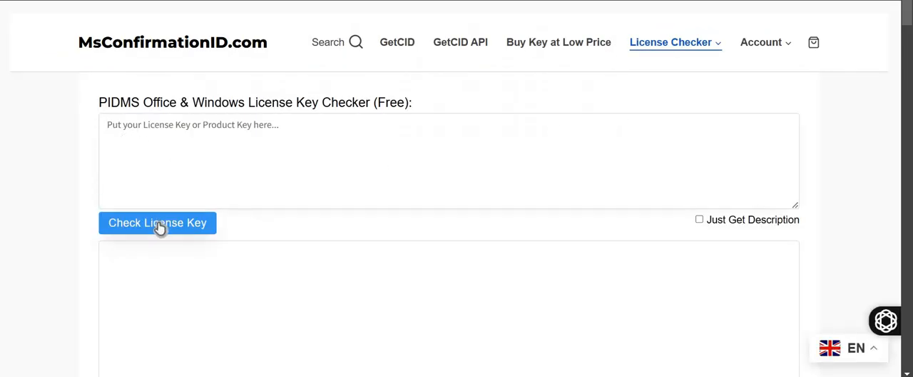
scroll("down", 3)
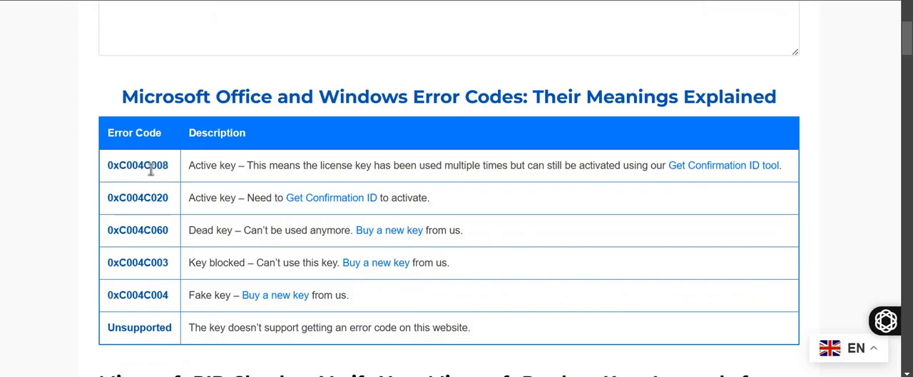
mouse_move(673, 183)
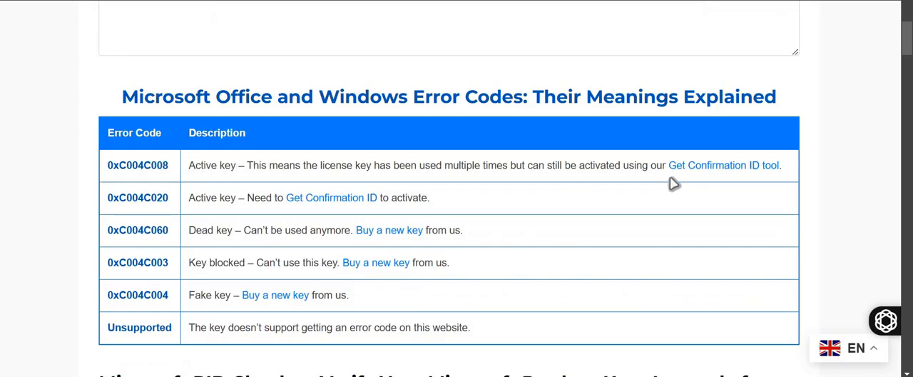
mouse_move(702, 188)
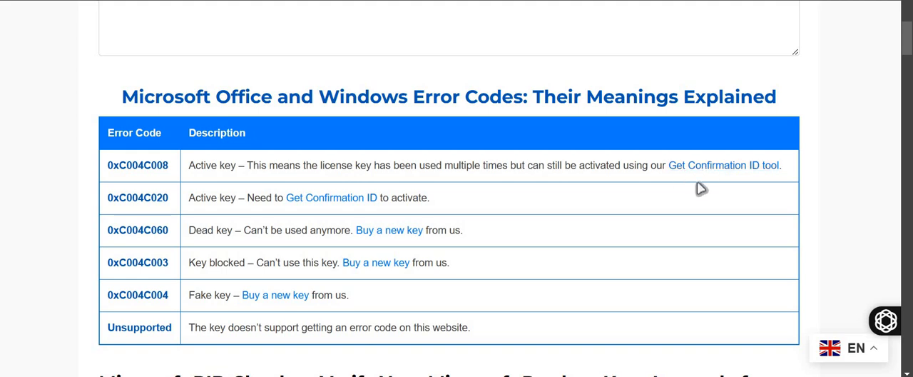
mouse_move(159, 226)
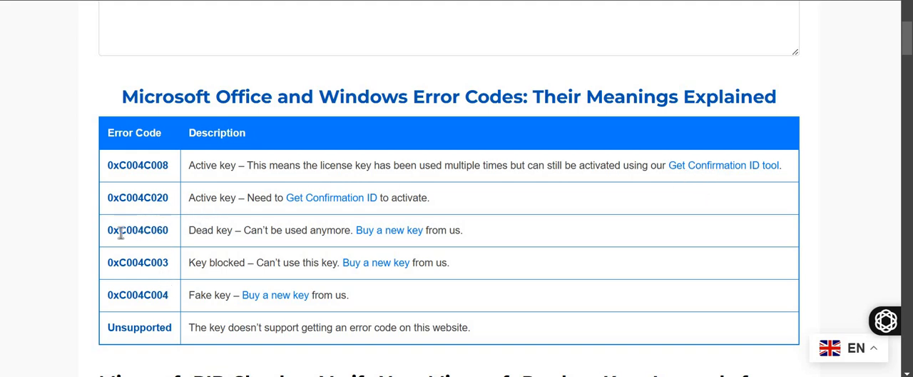
double_click(137, 230)
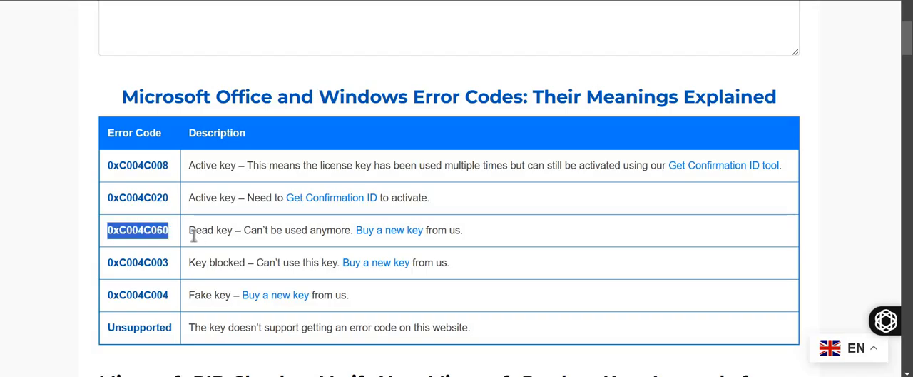
mouse_move(193, 302)
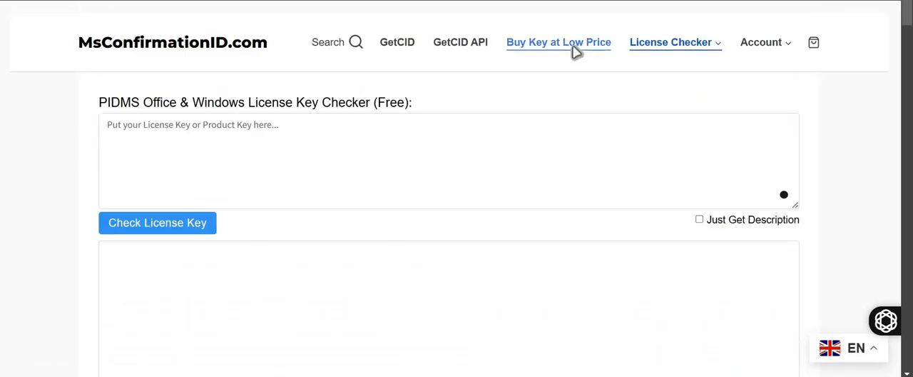
mouse_move(457, 177)
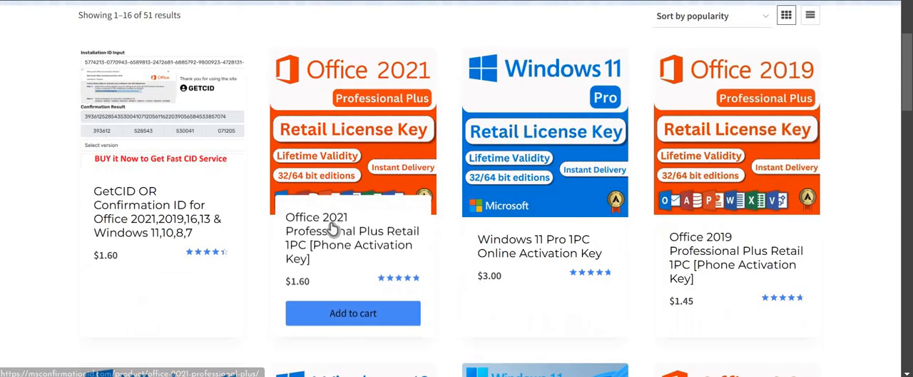
Step: Browse the Shop grid of 51 license keys such as Office 2021 and Windows 11 Pro
scroll("down", 3)
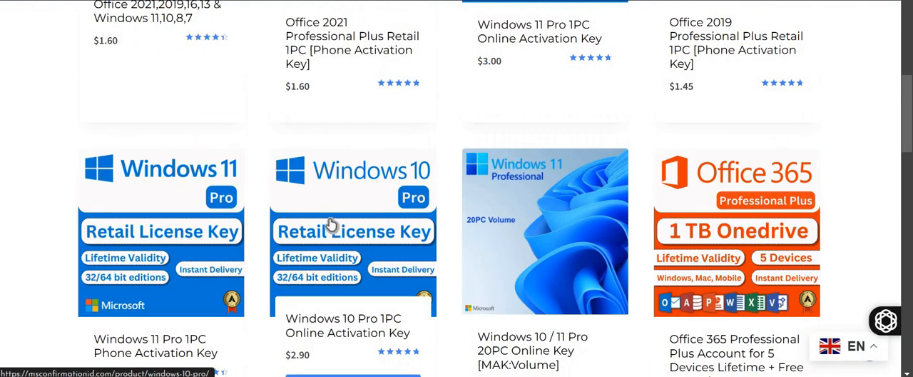
scroll("up", 3)
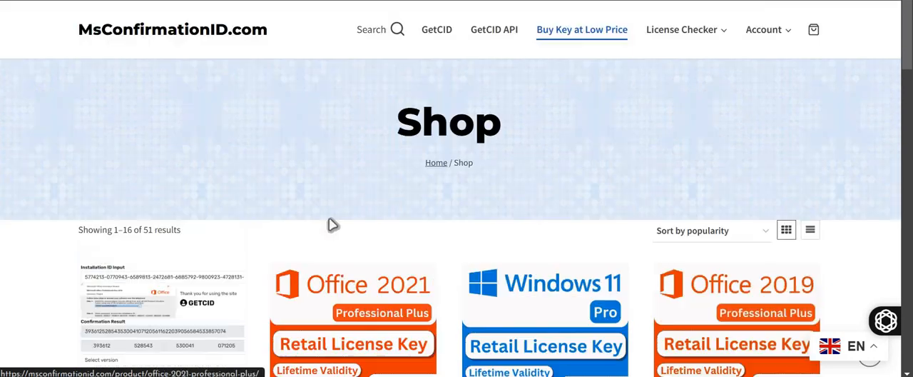
scroll("down", 3)
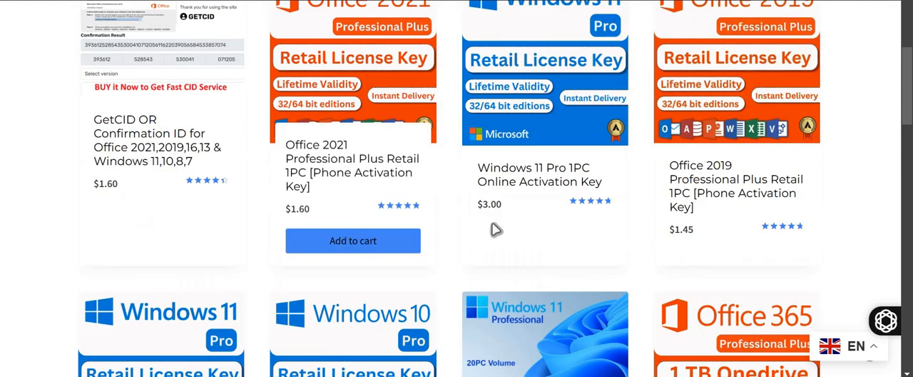
scroll("up", 3)
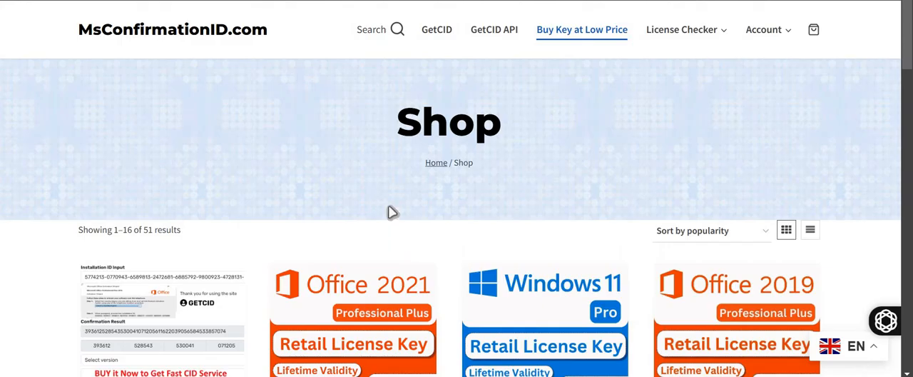
mouse_move(393, 213)
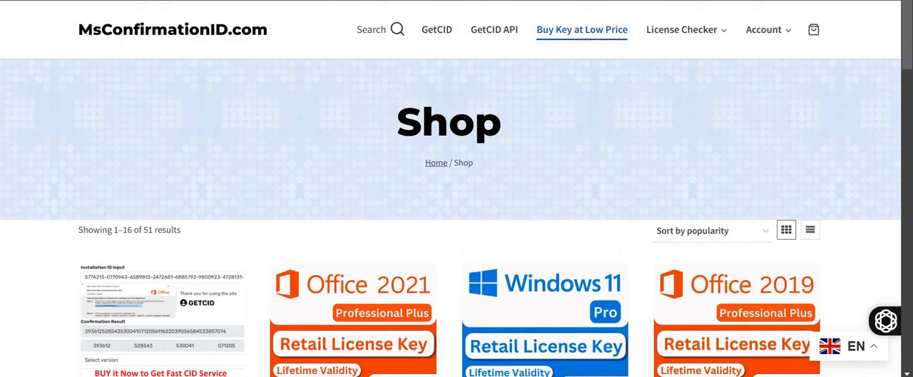
mouse_move(231, 163)
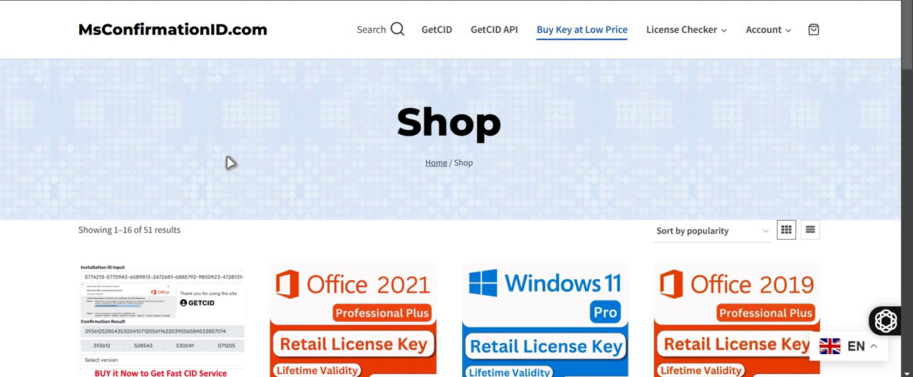
mouse_move(178, 117)
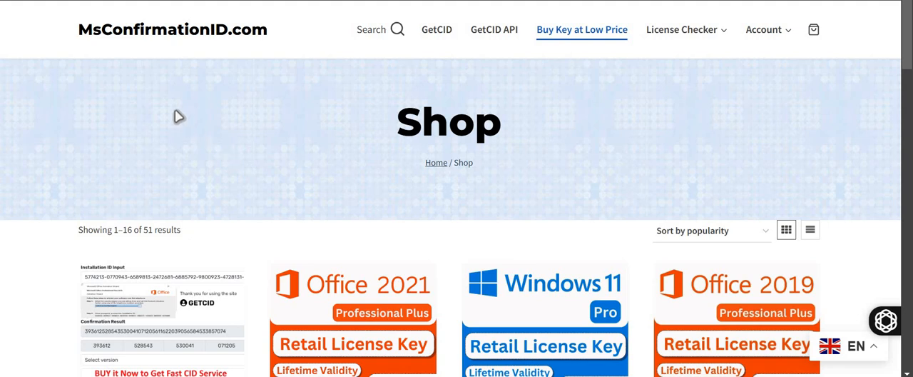